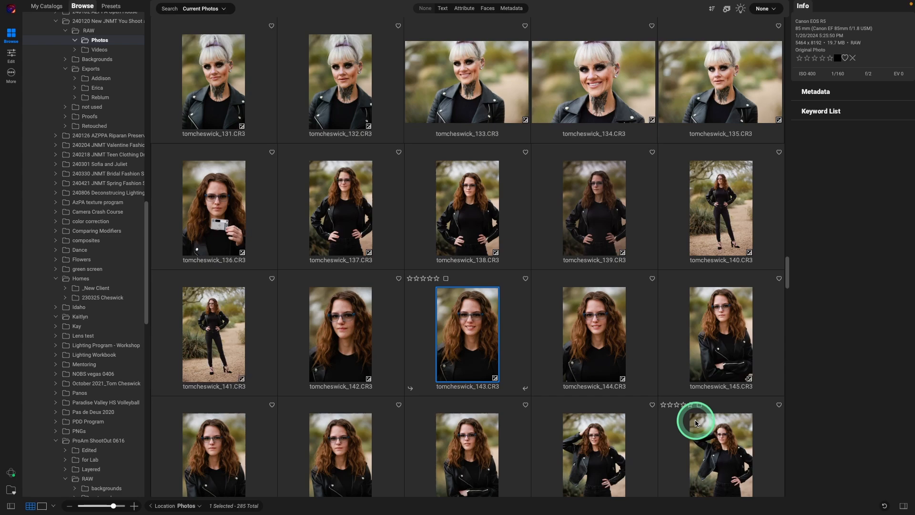
Open tomcheswick_143.CR3 in the editor and zoom to 100% on her face.
{"action": "double_click", "coordinate": [467, 333]}
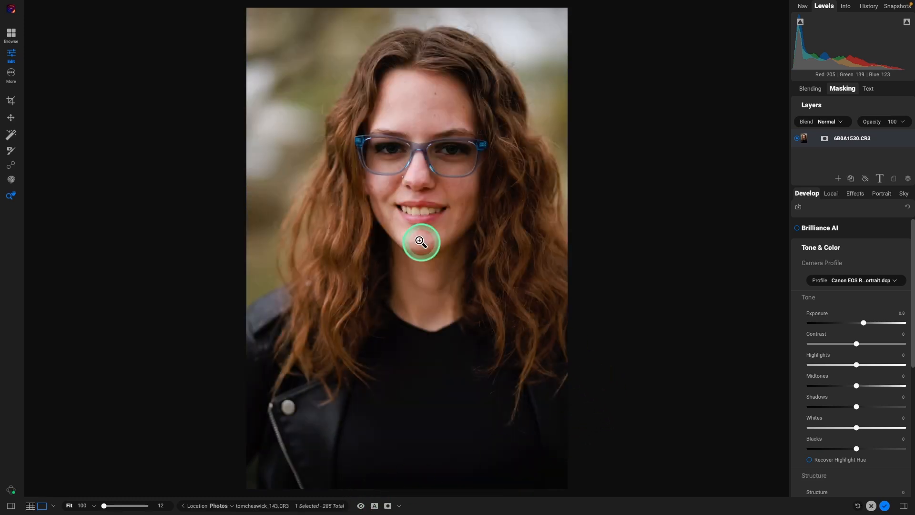
{"action": "left_click", "coordinate": [420, 241]}
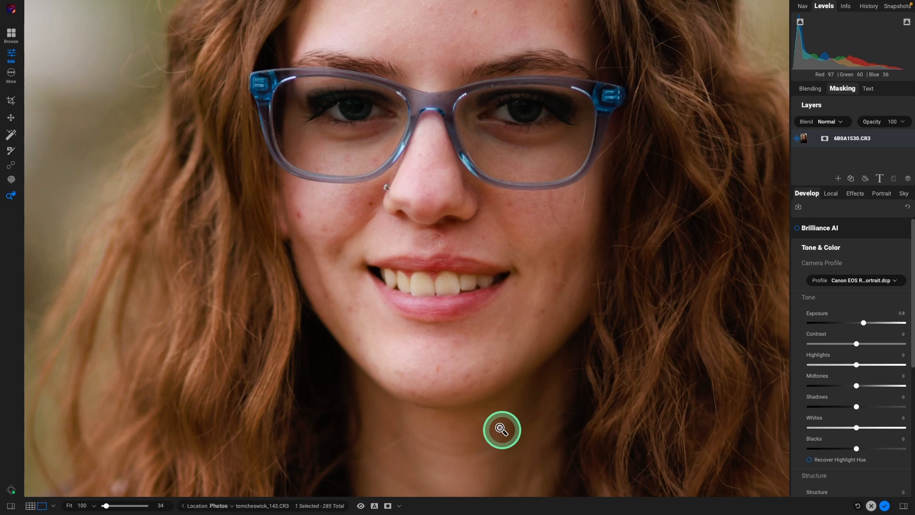
{"action": "mouse_move", "coordinate": [575, 407]}
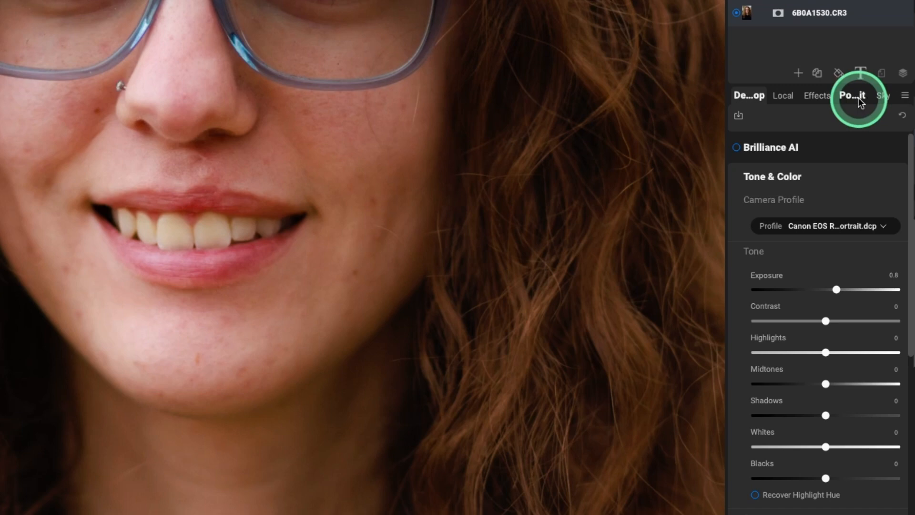
Let Portrait AI detect the face and apply frequency-separation skin smoothing.
{"action": "left_click", "coordinate": [850, 96]}
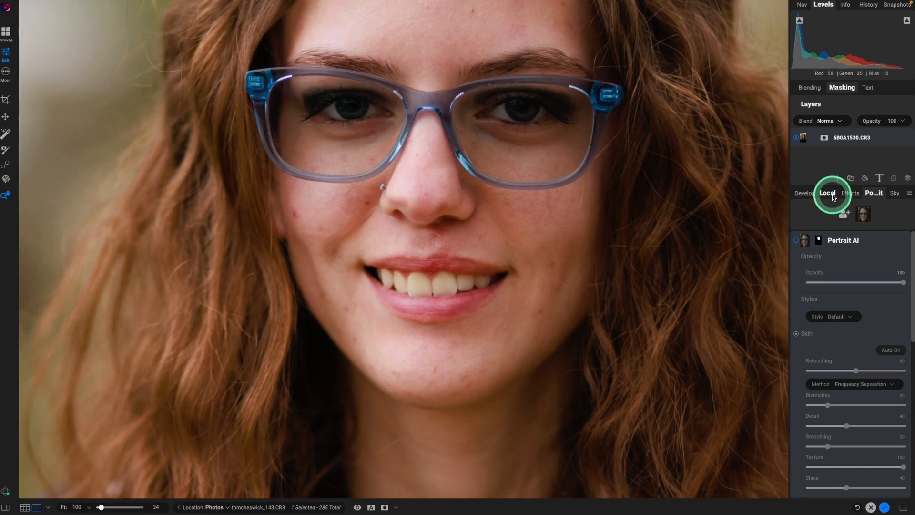
Add a Lighten local adjustment brushed over both eyes, checking the mask with Show Mask.
{"action": "left_click", "coordinate": [827, 193]}
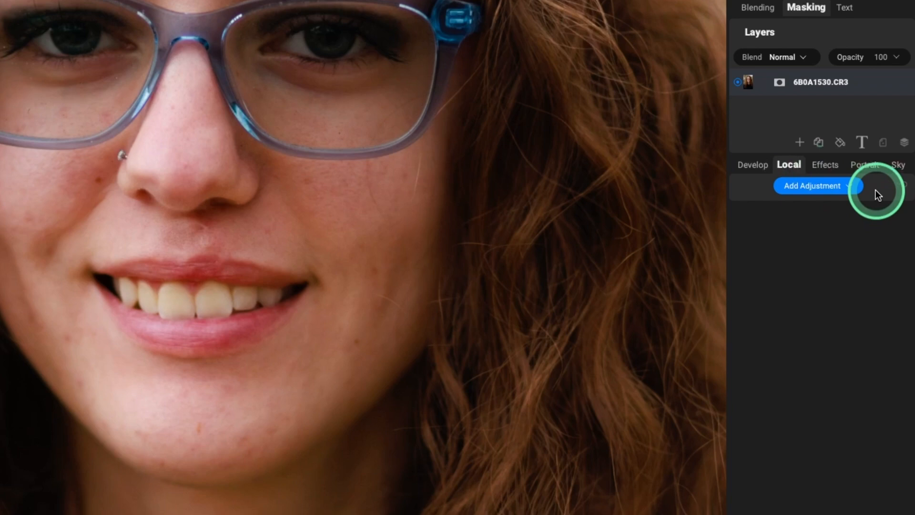
{"action": "left_click", "coordinate": [812, 186]}
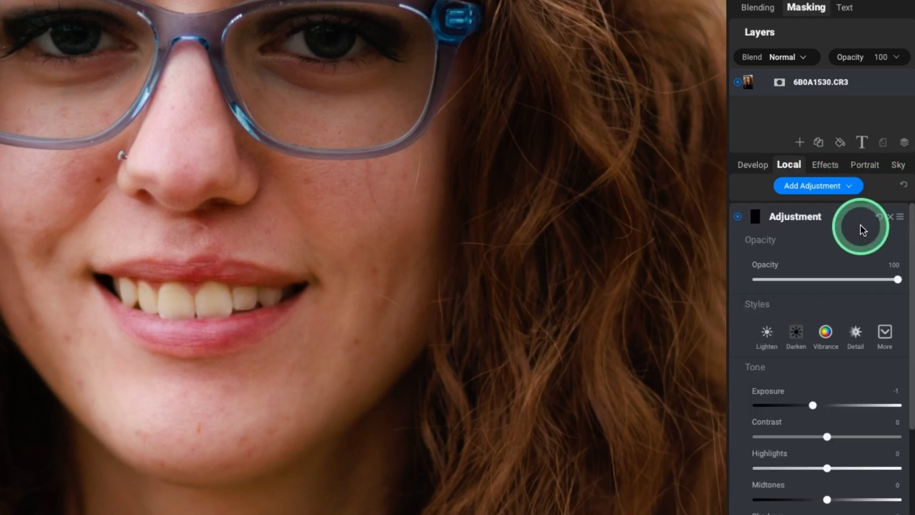
{"action": "left_click", "coordinate": [766, 333]}
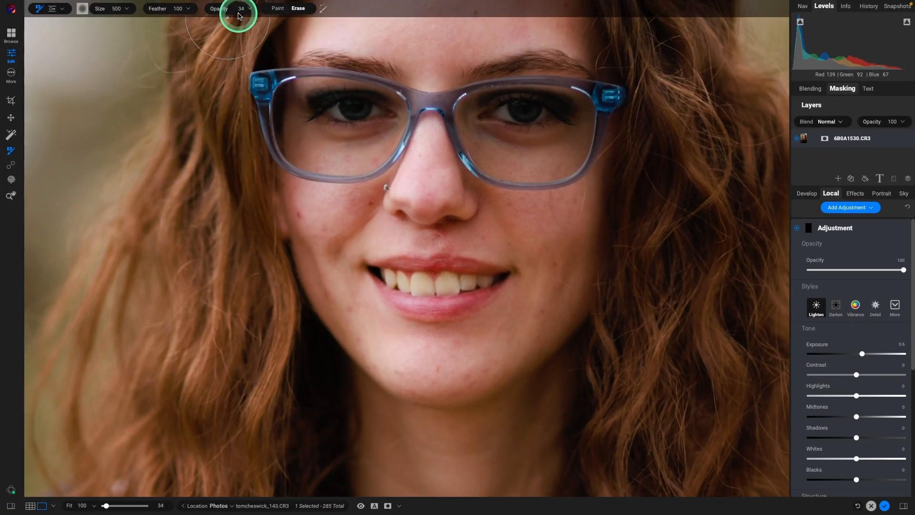
{"action": "mouse_move", "coordinate": [321, 116]}
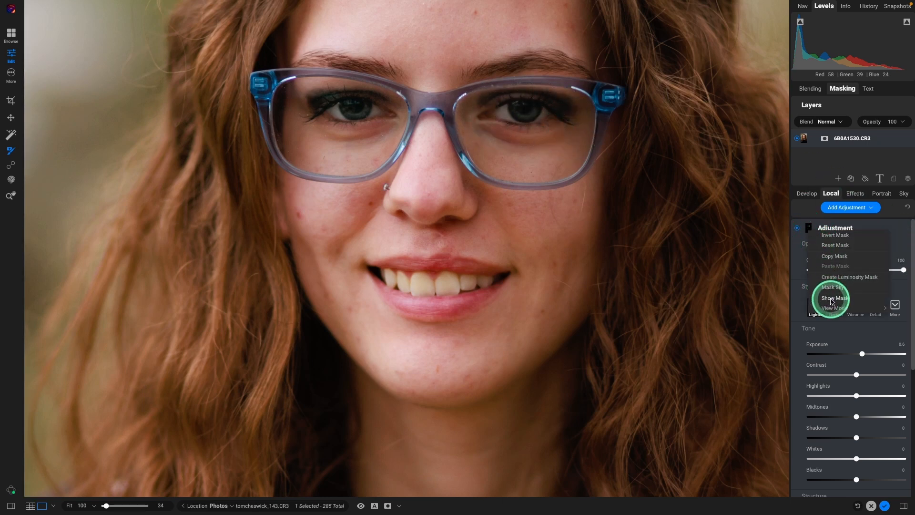
{"action": "left_click", "coordinate": [832, 298]}
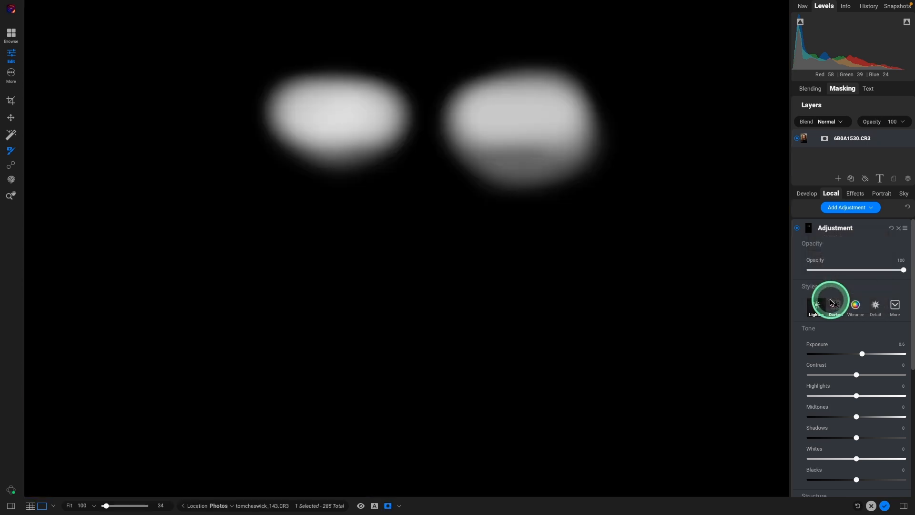
{"action": "mouse_move", "coordinate": [816, 306]}
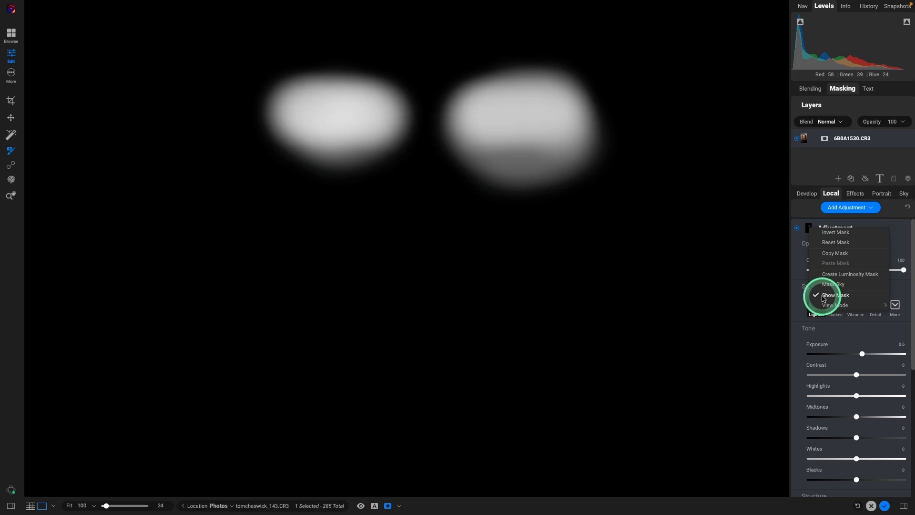
{"action": "left_click", "coordinate": [833, 294]}
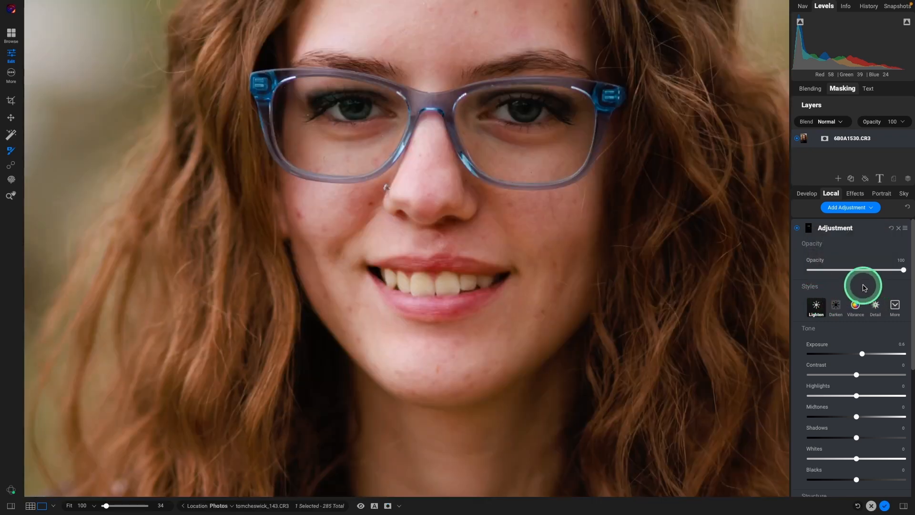
Raise the eye-lightening adjustment's Midtones to 12 and refine its mask.
{"action": "left_click", "coordinate": [553, 157]}
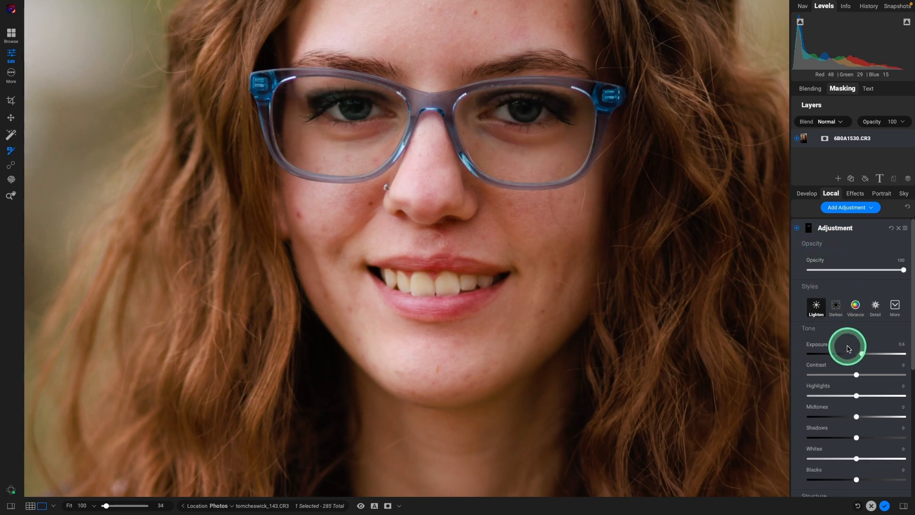
{"action": "mouse_move", "coordinate": [856, 417]}
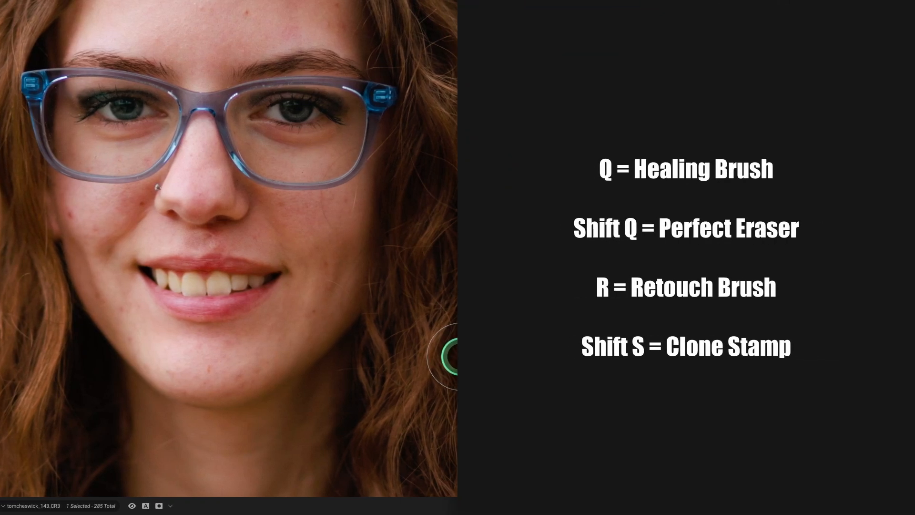
{"action": "mouse_move", "coordinate": [120, 264]}
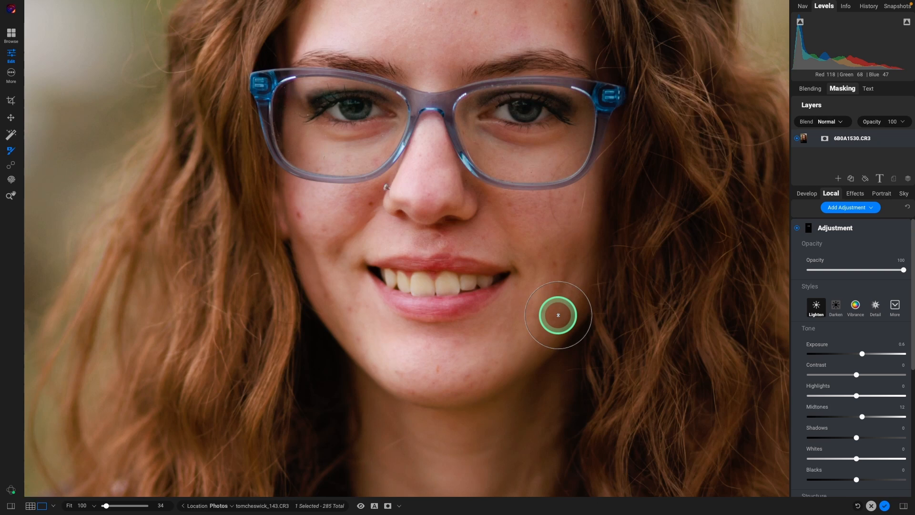
{"action": "mouse_move", "coordinate": [539, 315]}
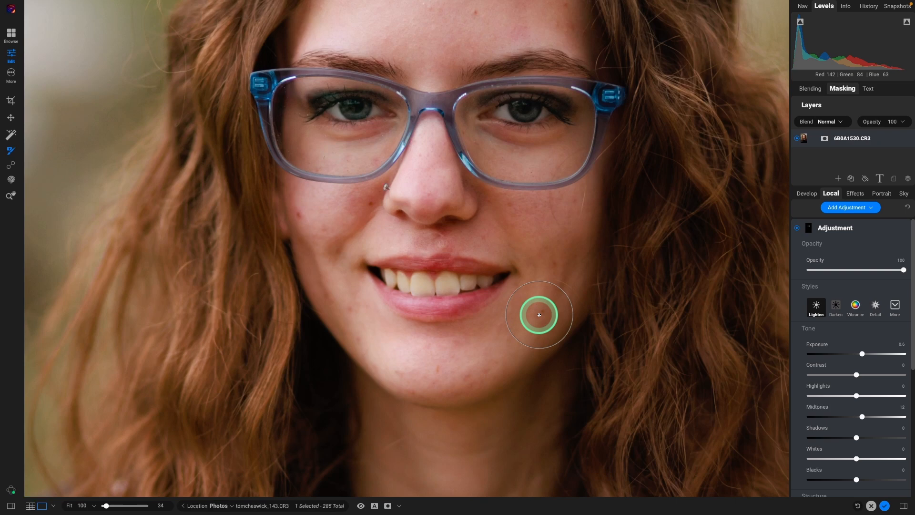
{"action": "mouse_move", "coordinate": [536, 309]}
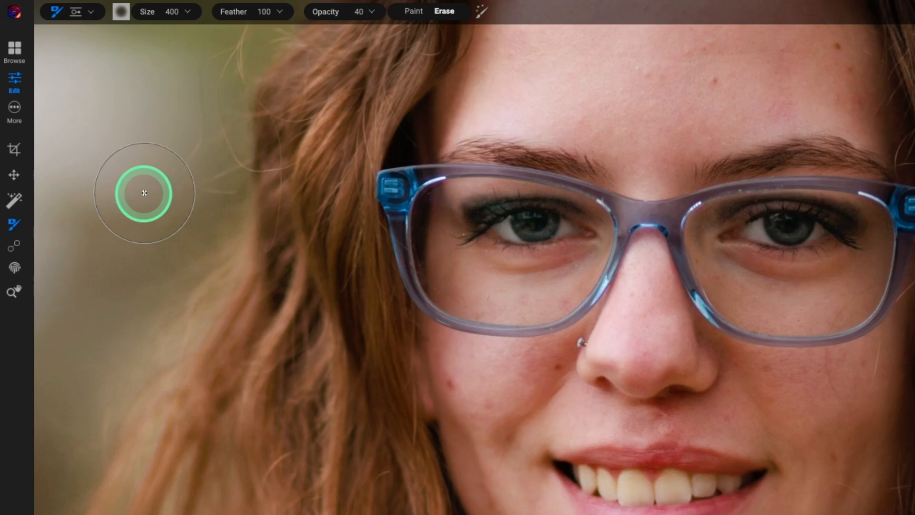
Send the photo to Reblum Retouch via Layer > Filters and accept the plugin update.
{"action": "left_click", "coordinate": [223, 7]}
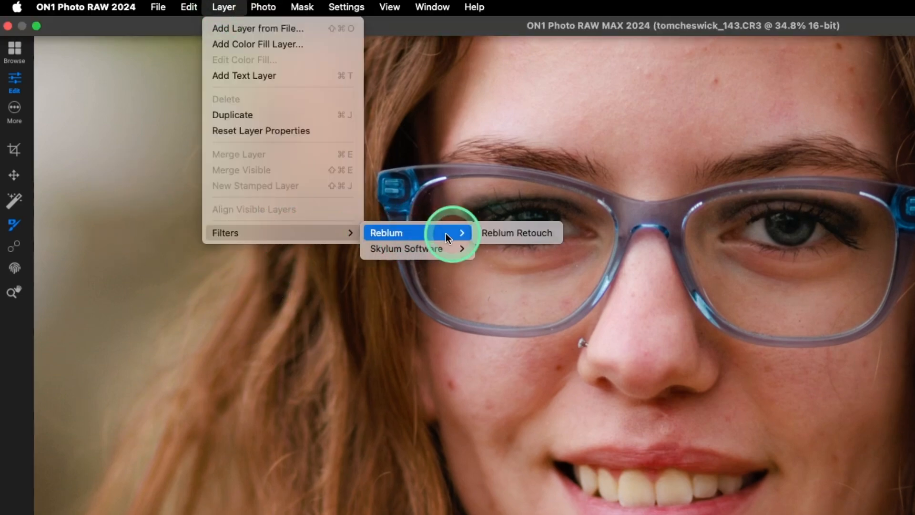
{"action": "mouse_move", "coordinate": [515, 233]}
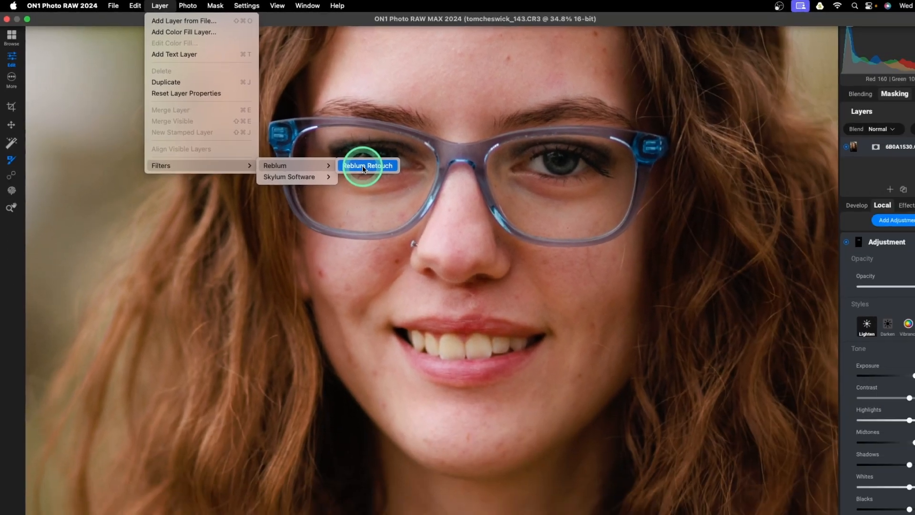
{"action": "left_click", "coordinate": [367, 165]}
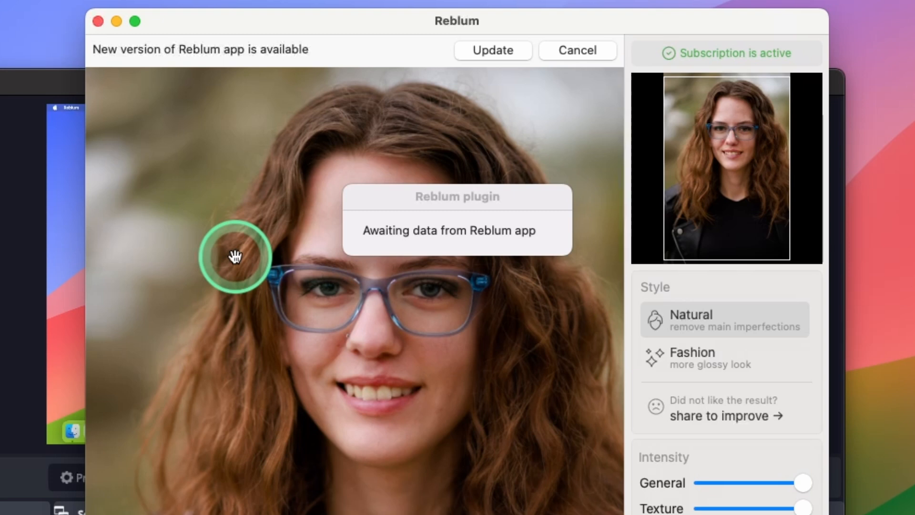
{"action": "mouse_move", "coordinate": [375, 110]}
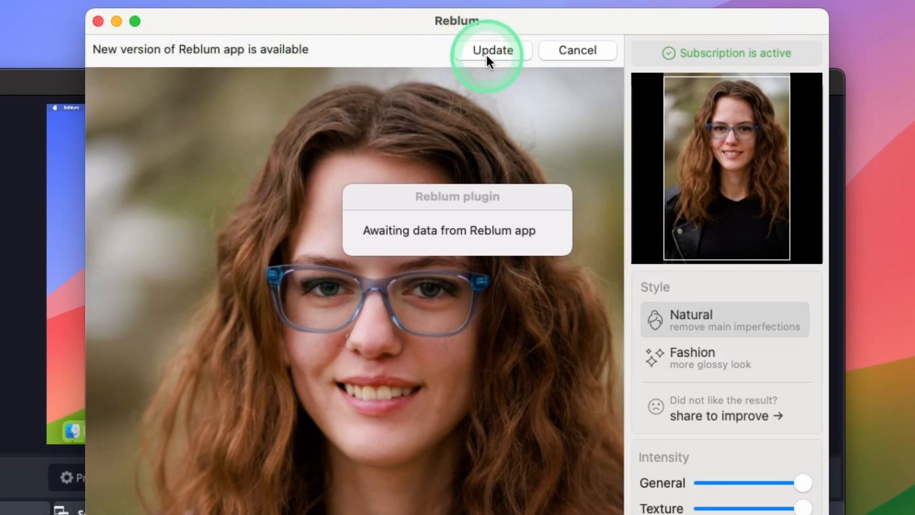
{"action": "left_click", "coordinate": [491, 50]}
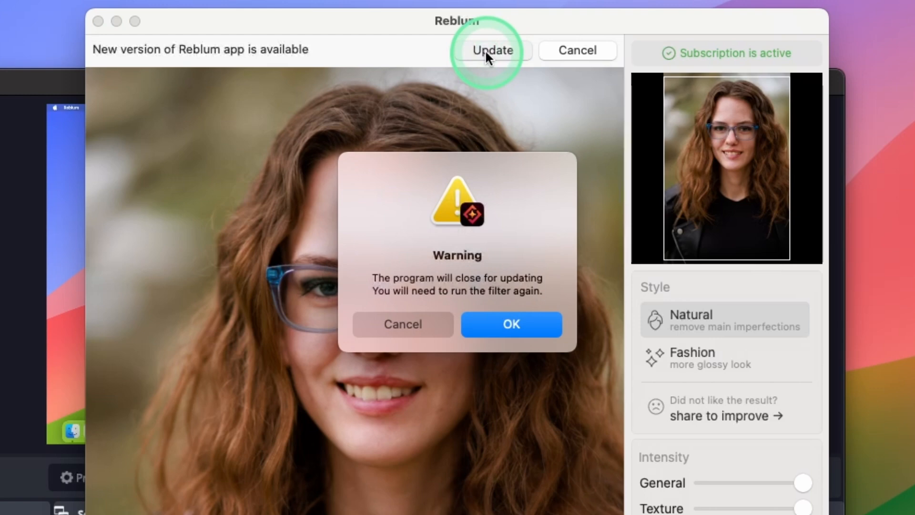
{"action": "left_click", "coordinate": [510, 324]}
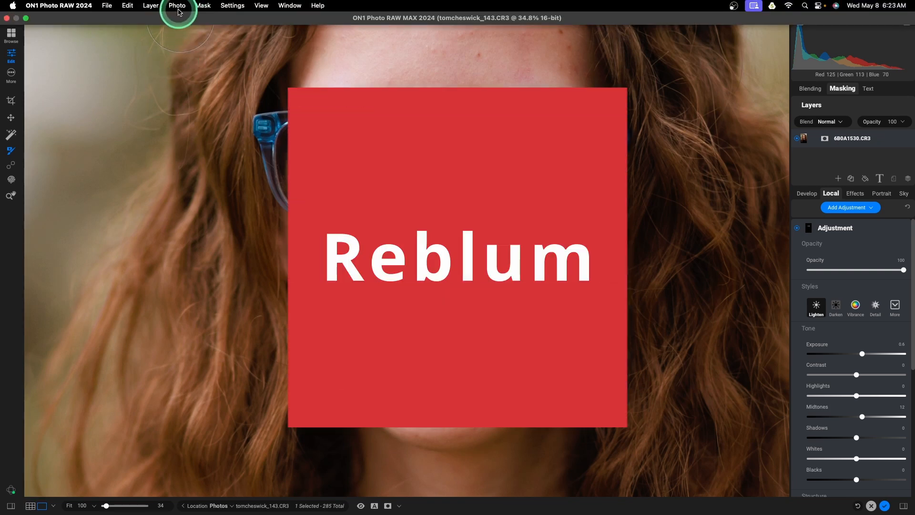
Inspect the Natural retouch at full intensity zoomed on the eyes, comparing before and after.
{"action": "left_click", "coordinate": [150, 6]}
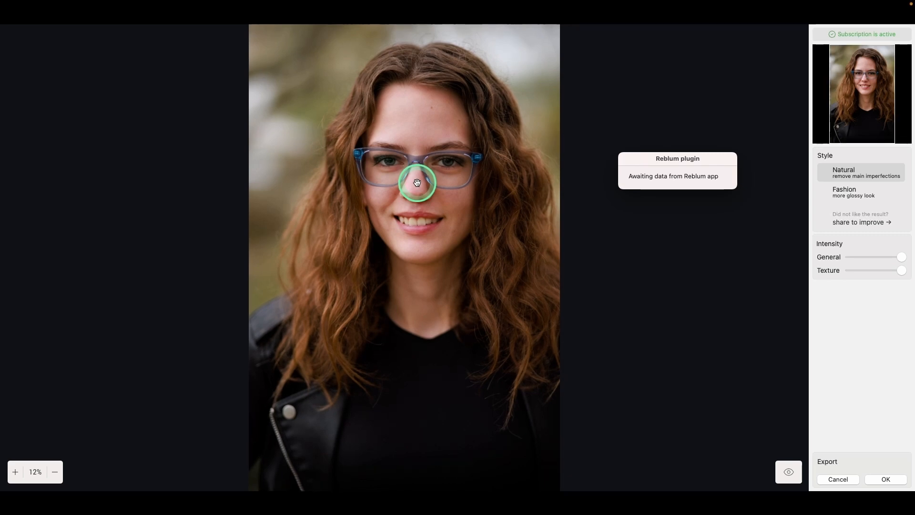
{"action": "left_click", "coordinate": [14, 471]}
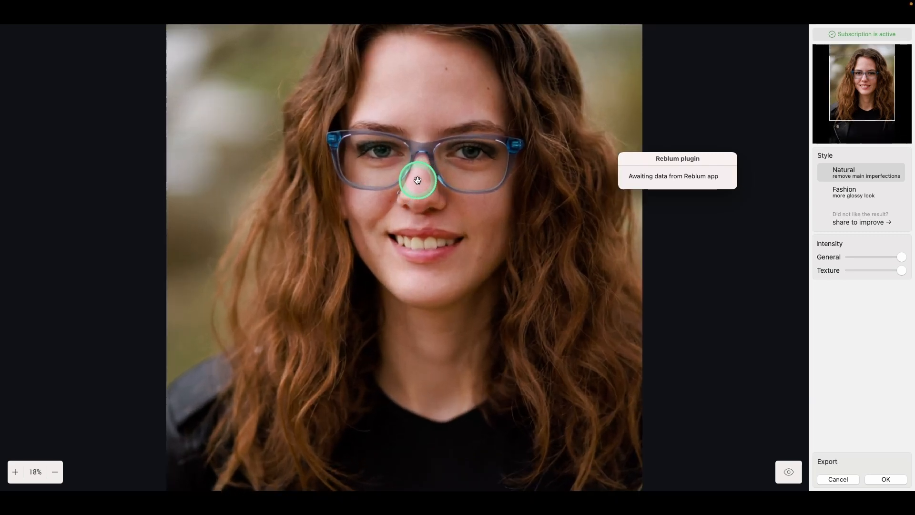
{"action": "left_click", "coordinate": [15, 472]}
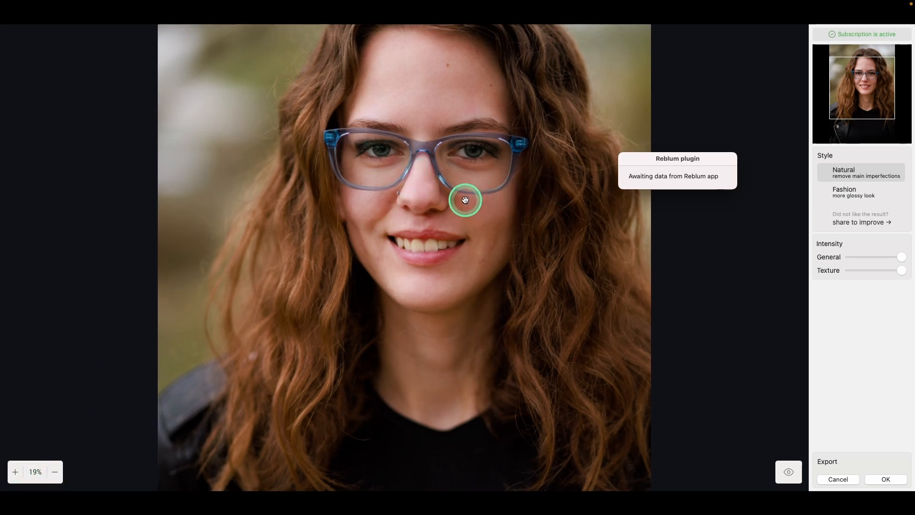
{"action": "left_click", "coordinate": [15, 471]}
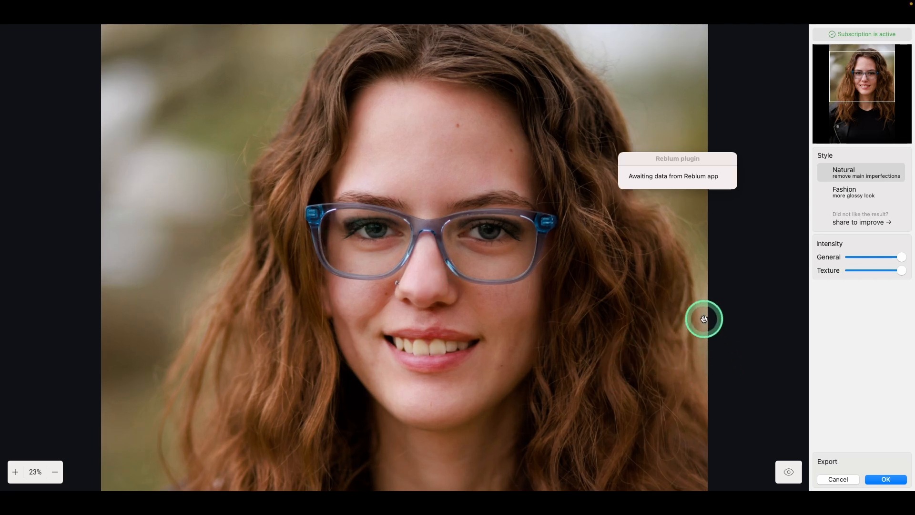
{"action": "mouse_move", "coordinate": [786, 471]}
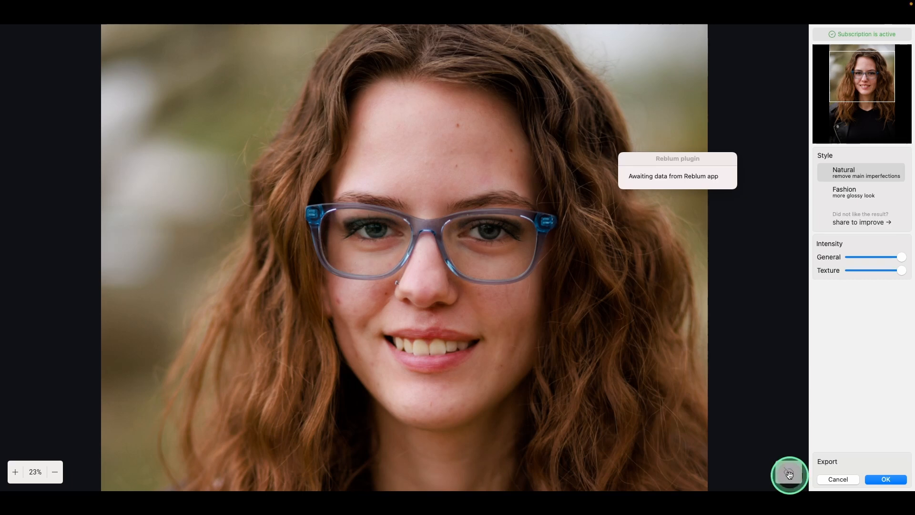
{"action": "mouse_move", "coordinate": [465, 298]}
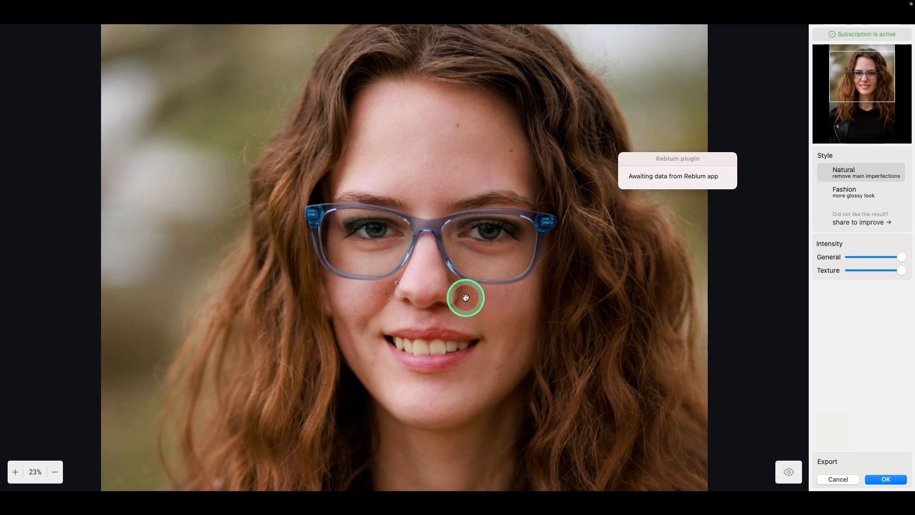
{"action": "left_click", "coordinate": [14, 472]}
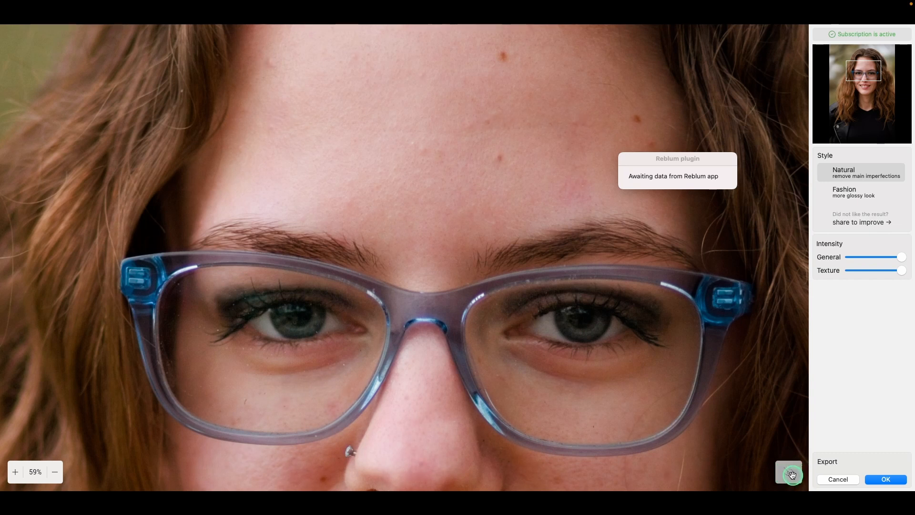
{"action": "left_click", "coordinate": [638, 390]}
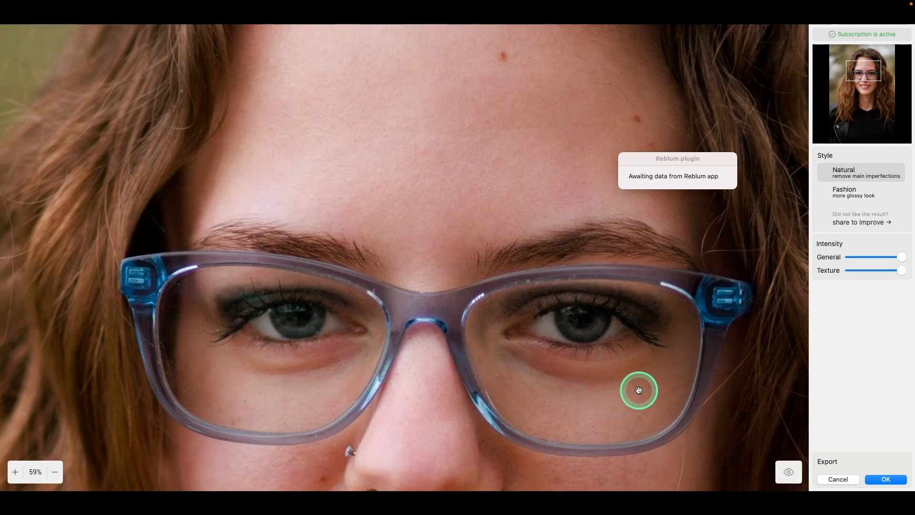
{"action": "mouse_move", "coordinate": [753, 350]}
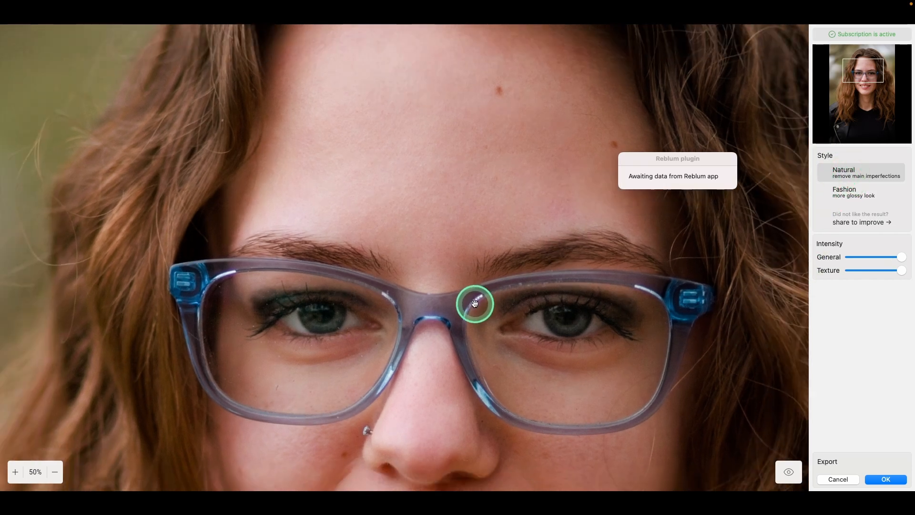
{"action": "left_click", "coordinate": [53, 472]}
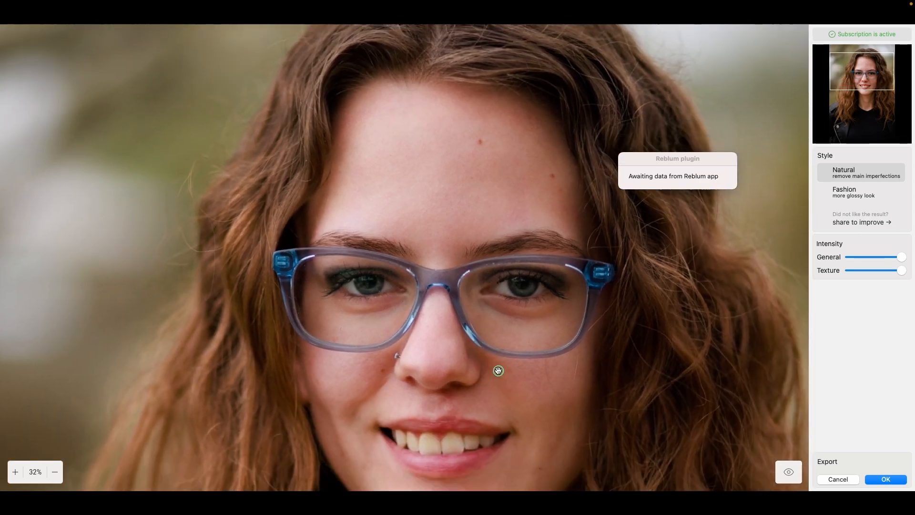
{"action": "left_click", "coordinate": [853, 192]}
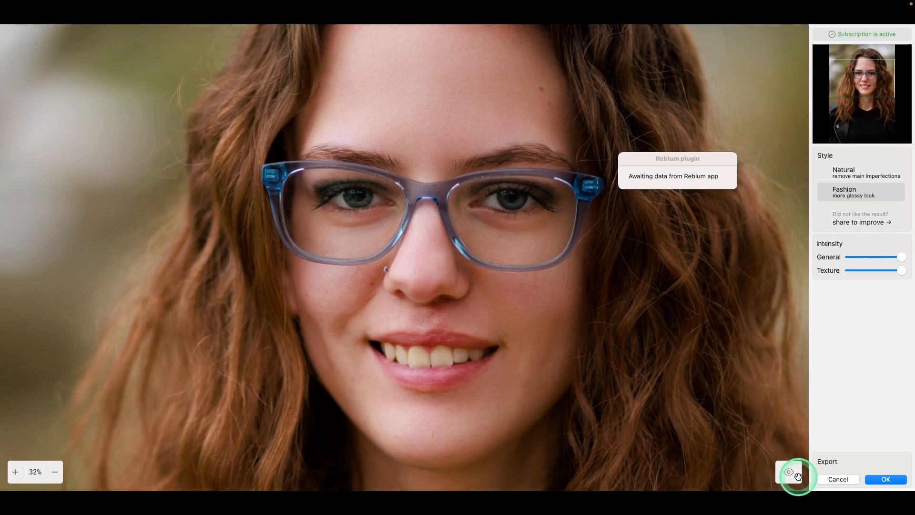
{"action": "left_click", "coordinate": [789, 471]}
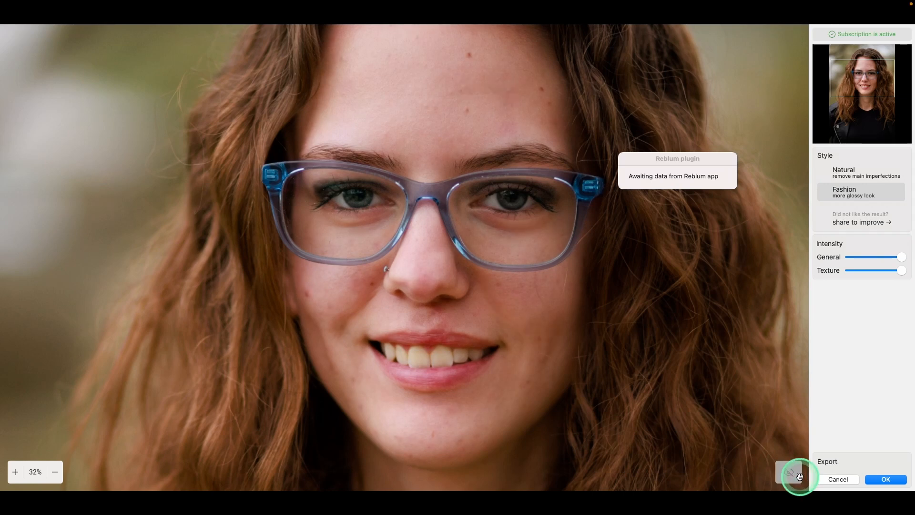
{"action": "left_click", "coordinate": [14, 472]}
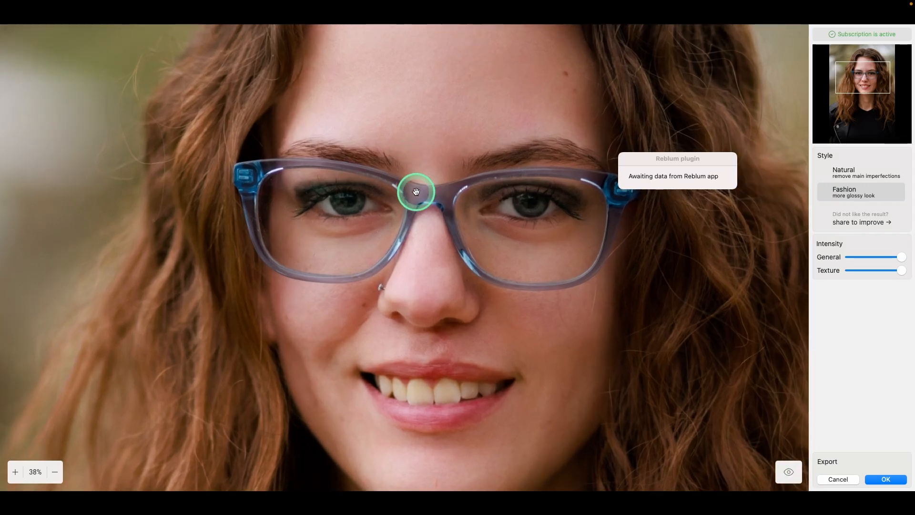
{"action": "left_click", "coordinate": [14, 471]}
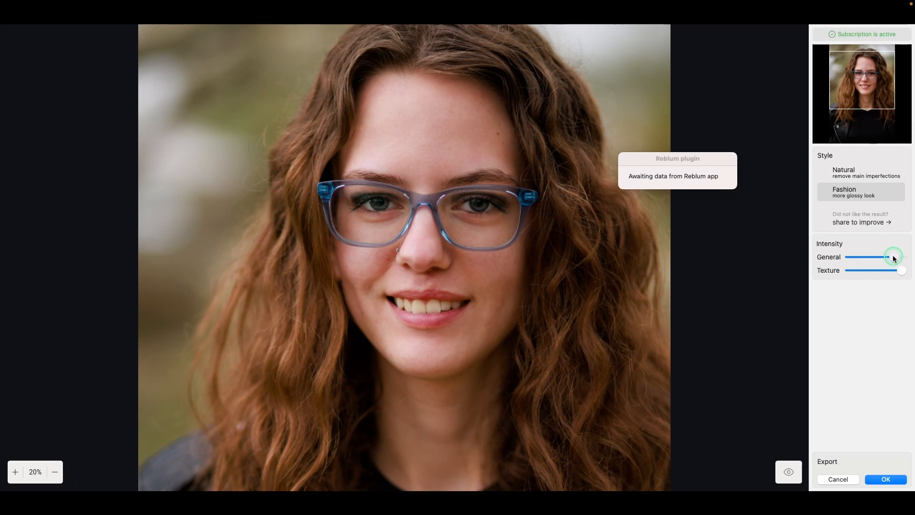
{"action": "left_click", "coordinate": [860, 172]}
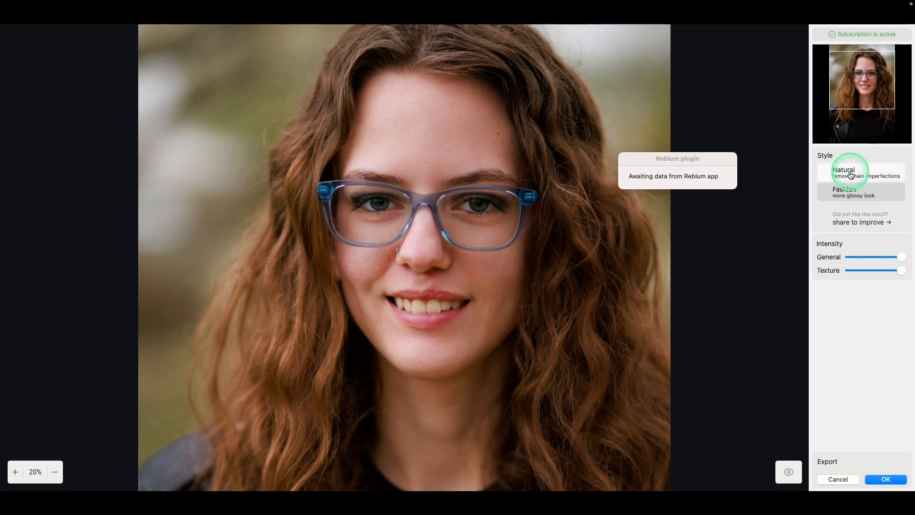
{"action": "mouse_move", "coordinate": [753, 306]}
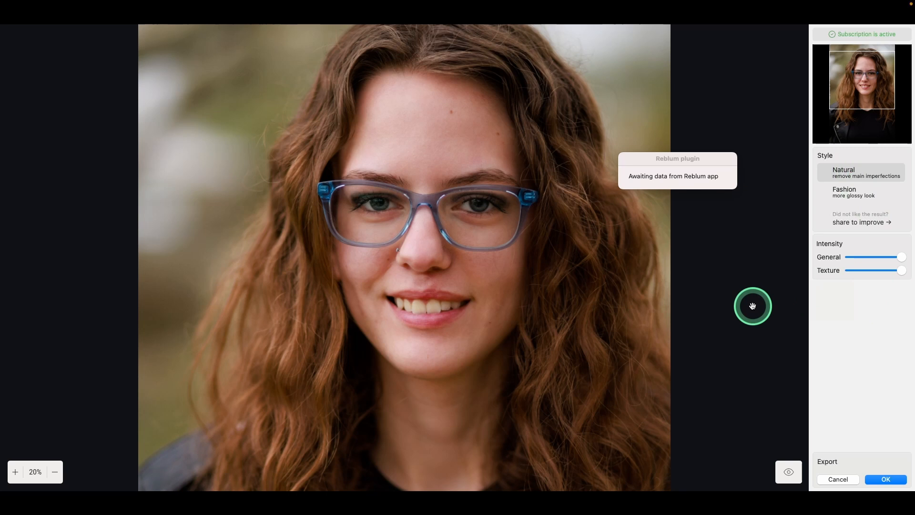
{"action": "mouse_move", "coordinate": [778, 413]}
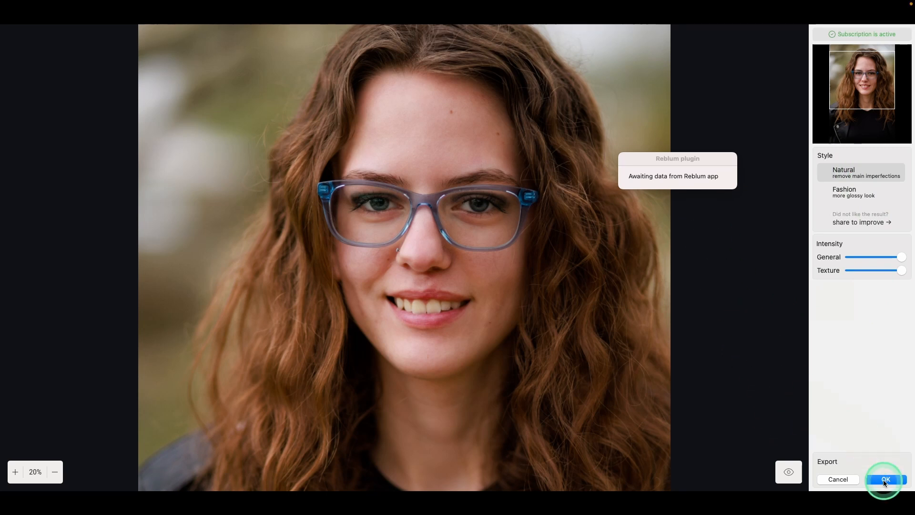
Apply the Reblum retouch and return it to ON1 as a copy layer above the original.
{"action": "left_click", "coordinate": [884, 479]}
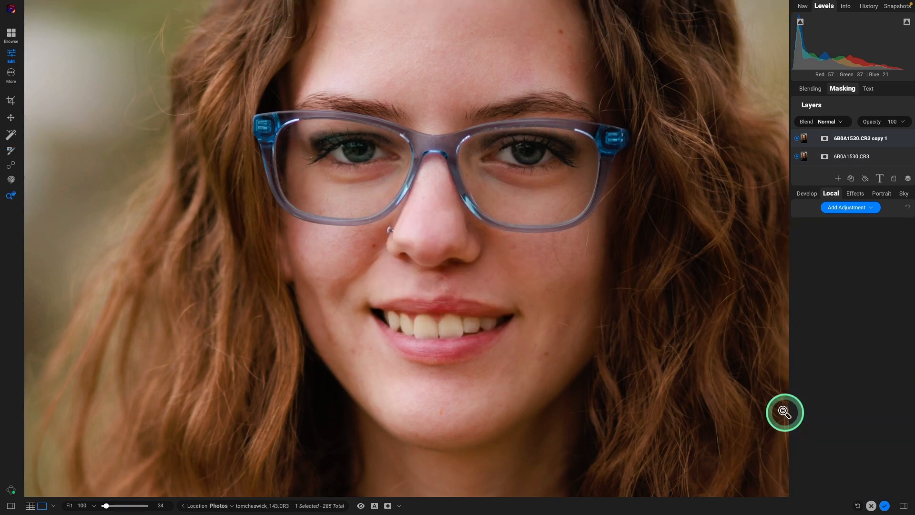
{"action": "mouse_move", "coordinate": [859, 138]}
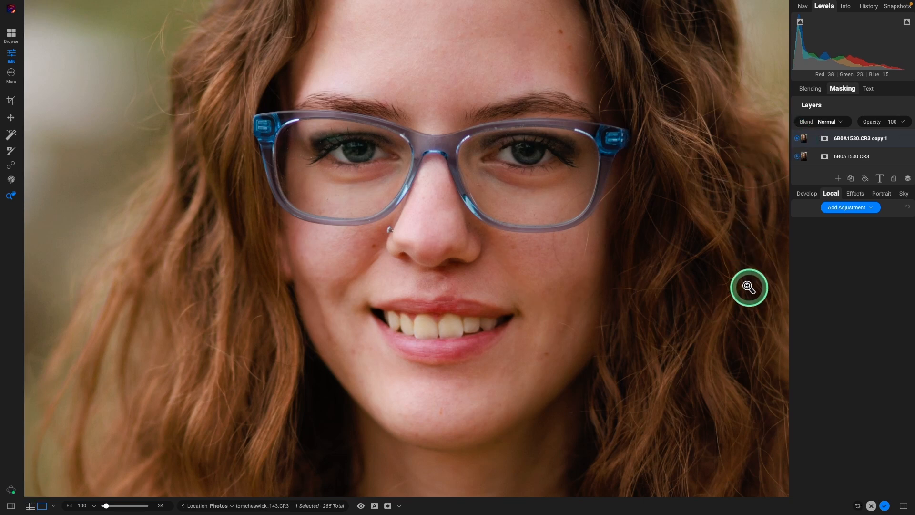
{"action": "mouse_move", "coordinate": [675, 313]}
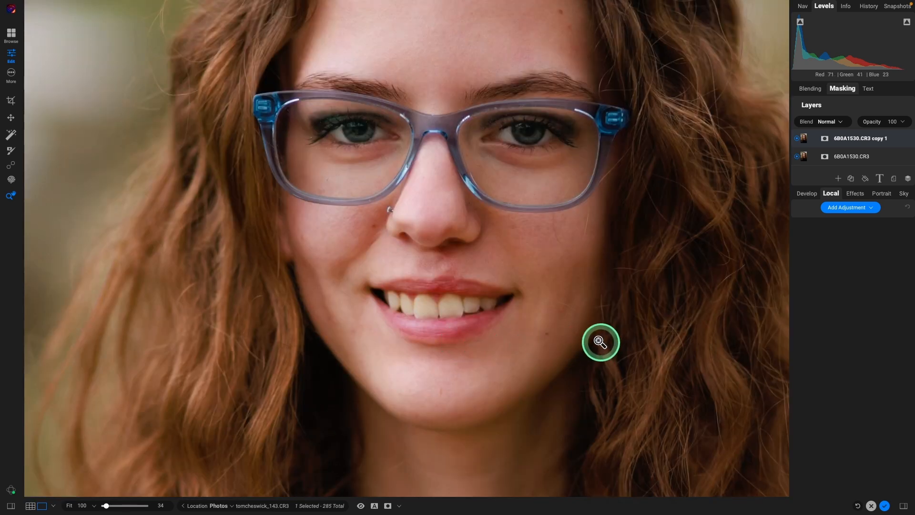
{"action": "mouse_move", "coordinate": [452, 270]}
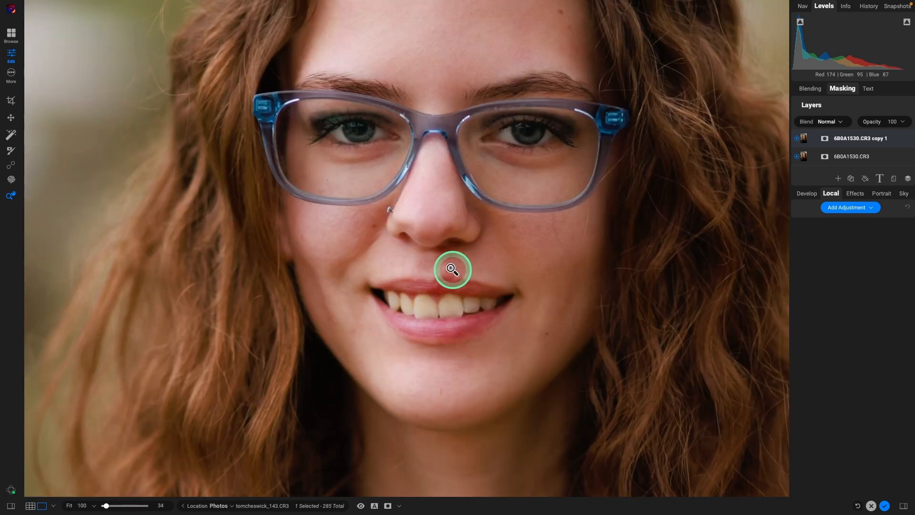
{"action": "mouse_move", "coordinate": [566, 305]}
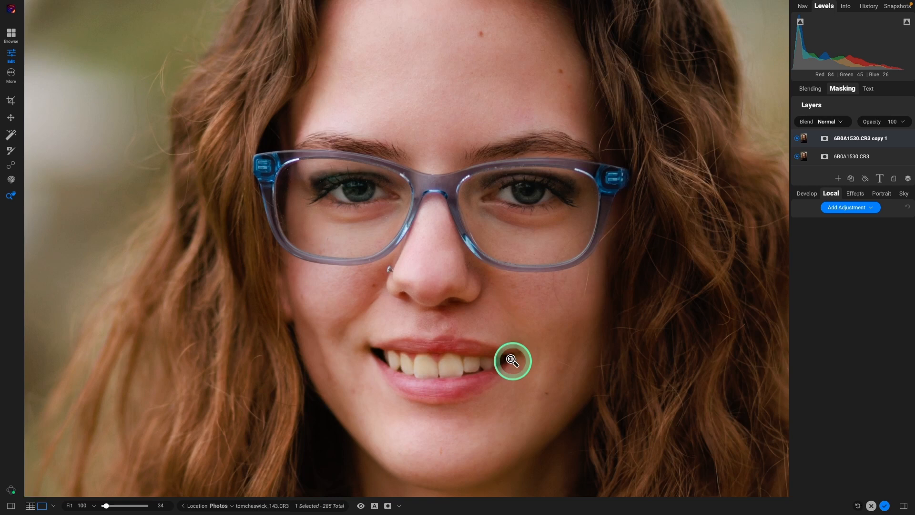
{"action": "mouse_move", "coordinate": [544, 343]}
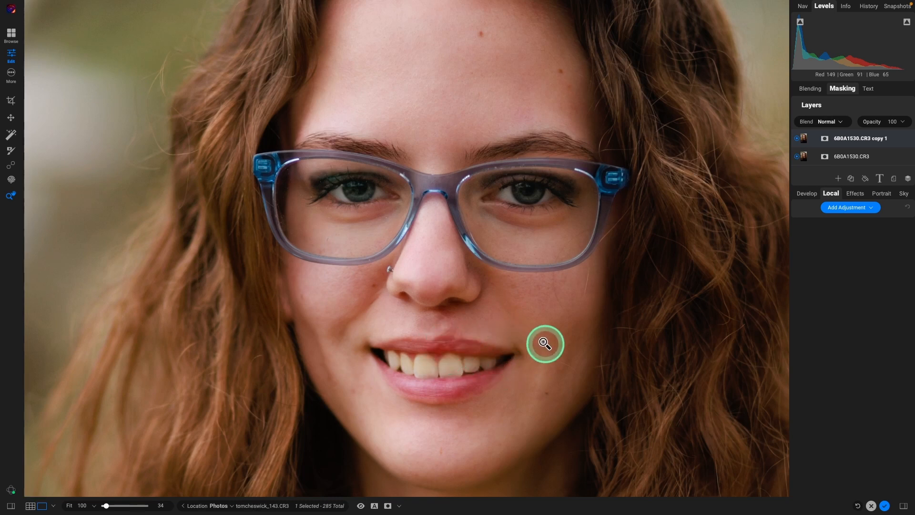
{"action": "mouse_move", "coordinate": [531, 335]}
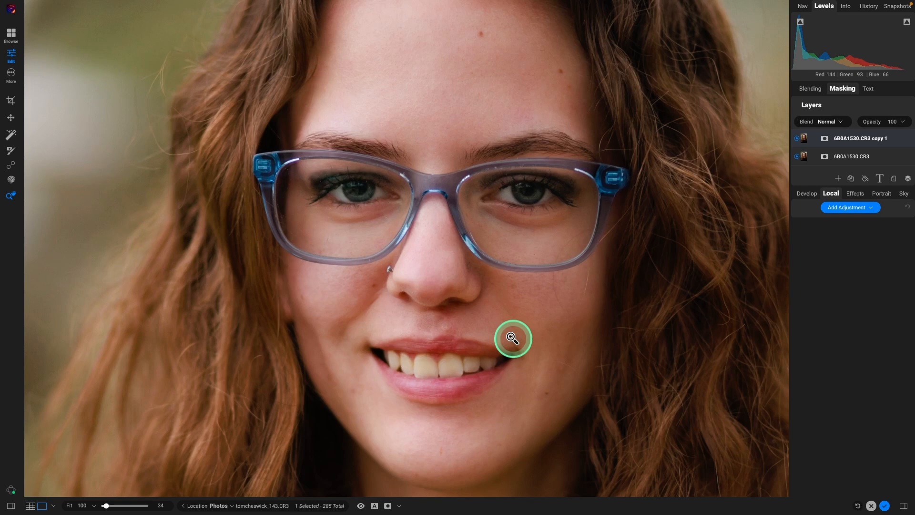
{"action": "mouse_move", "coordinate": [472, 318]}
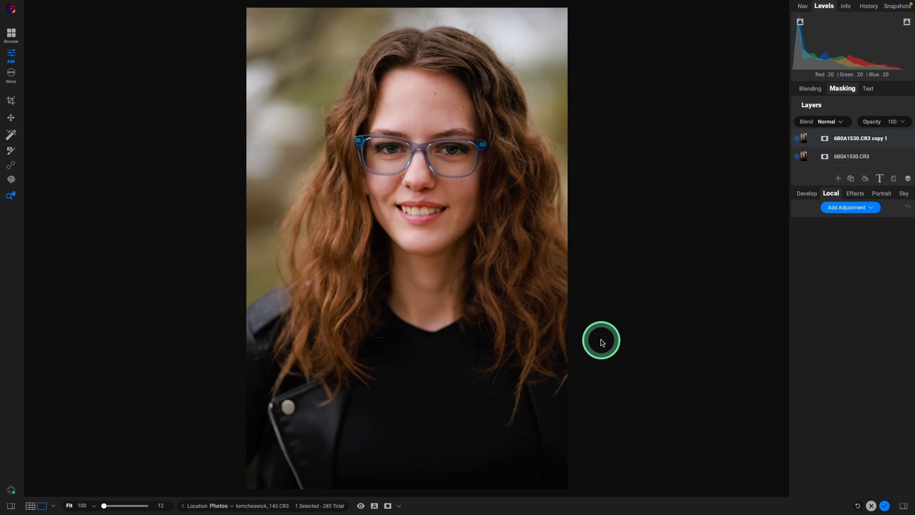
{"action": "mouse_move", "coordinate": [495, 289]}
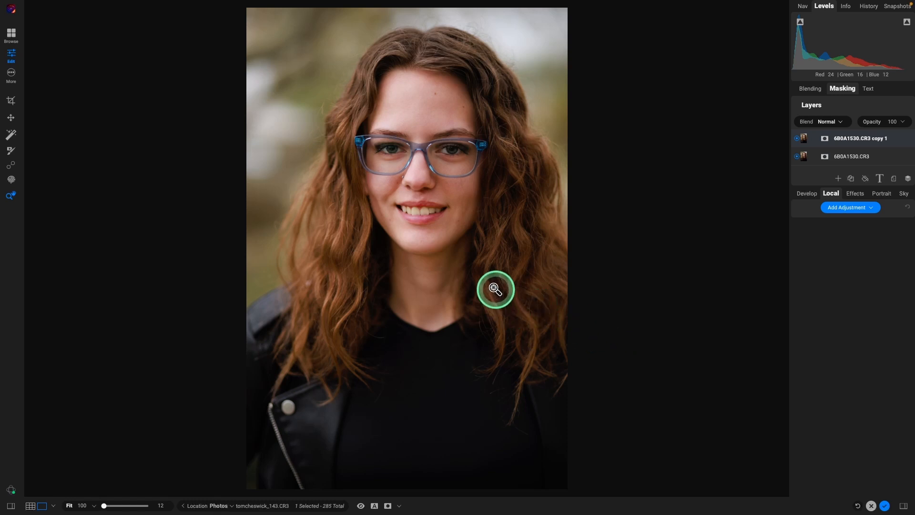
{"action": "mouse_move", "coordinate": [493, 259]}
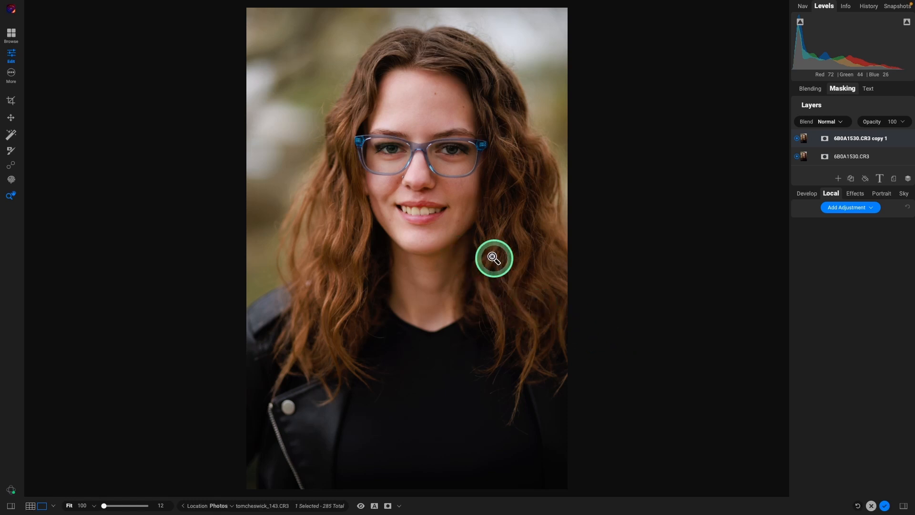
{"action": "mouse_move", "coordinate": [486, 245]}
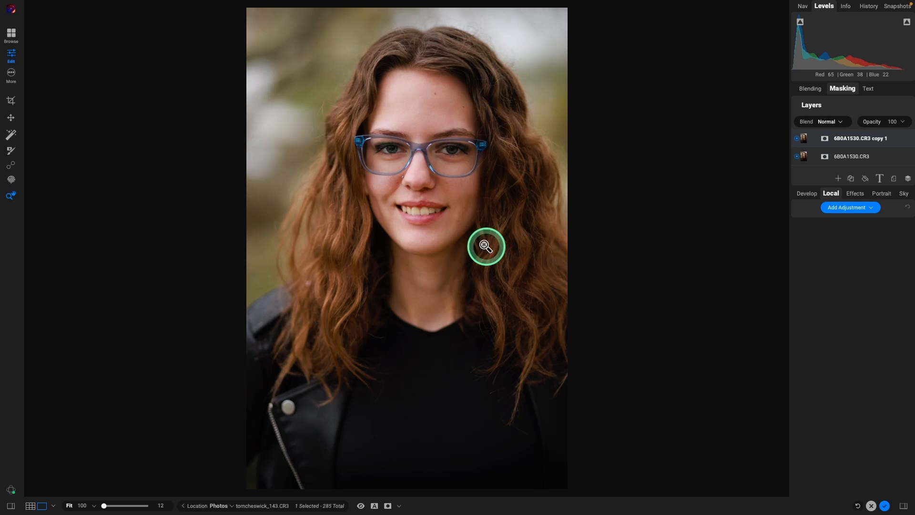
Clean up blemishes around the mouth with the Retouch Brush at opacity 29 and apply with Done.
{"action": "left_click", "coordinate": [485, 246]}
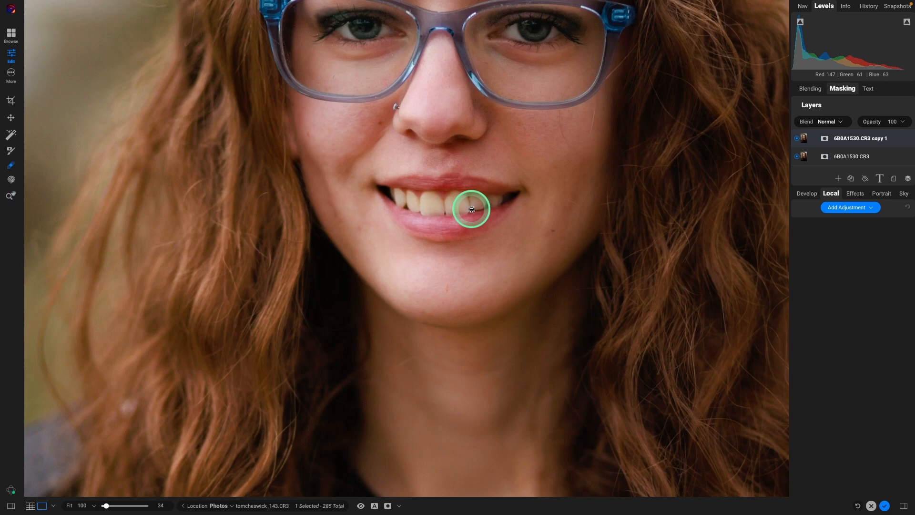
{"action": "key", "text": "r"}
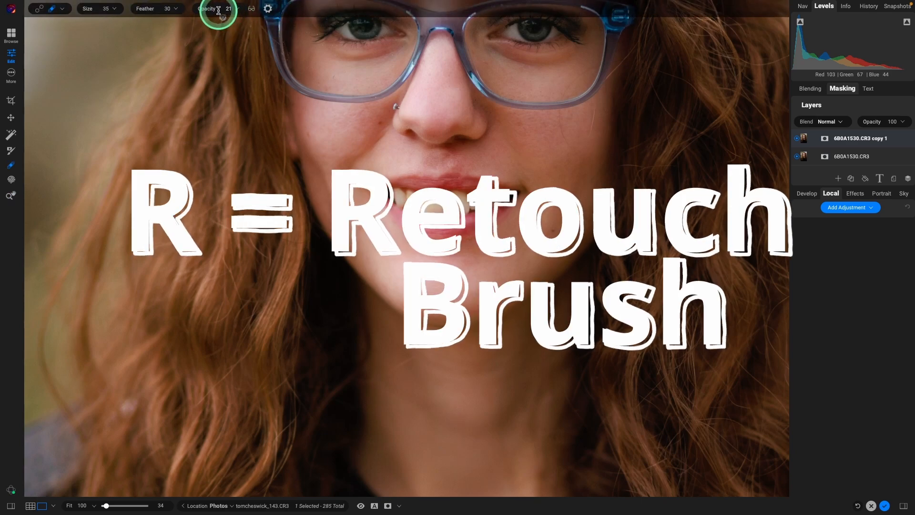
{"action": "left_click_drag", "start_coordinate": [219, 9], "coordinate": [228, 9]}
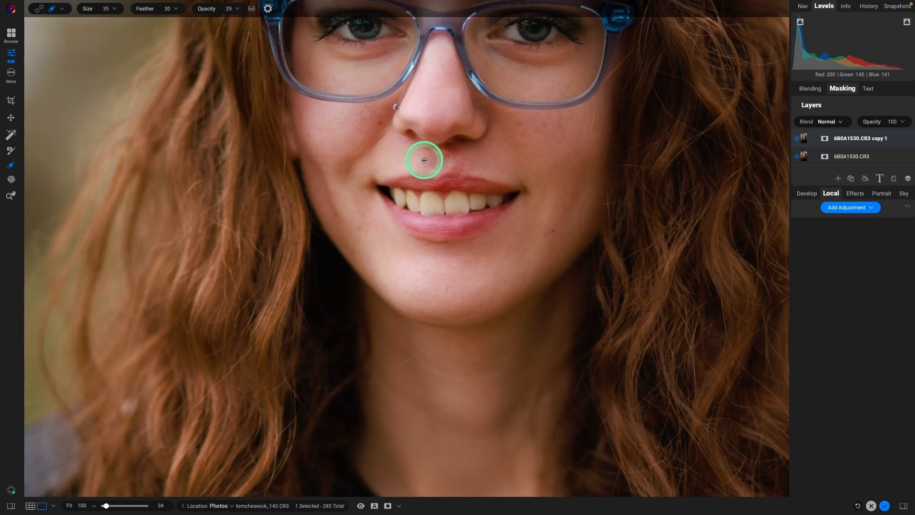
{"action": "mouse_move", "coordinate": [436, 157]}
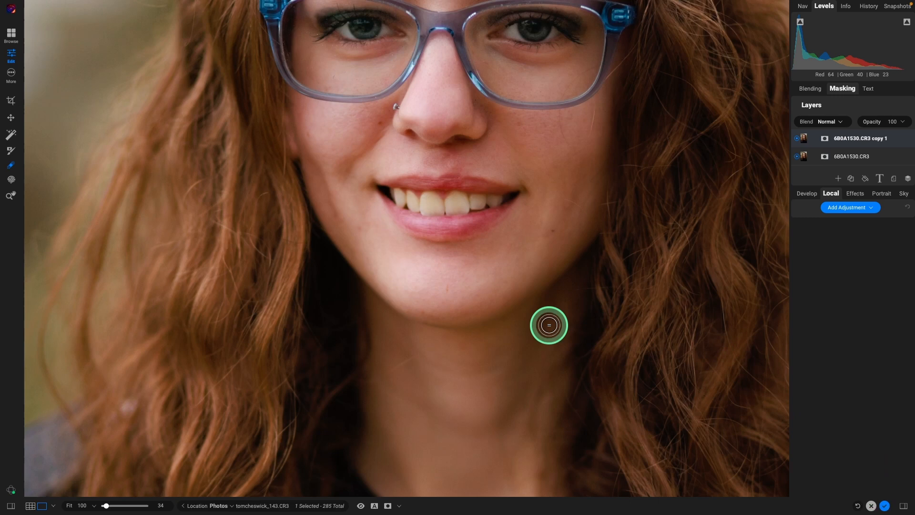
{"action": "mouse_move", "coordinate": [646, 387]}
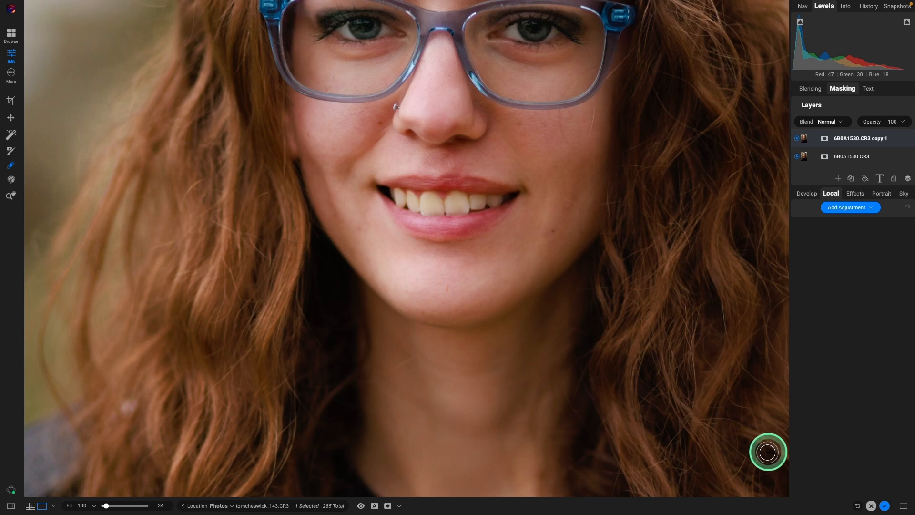
{"action": "left_click", "coordinate": [884, 505]}
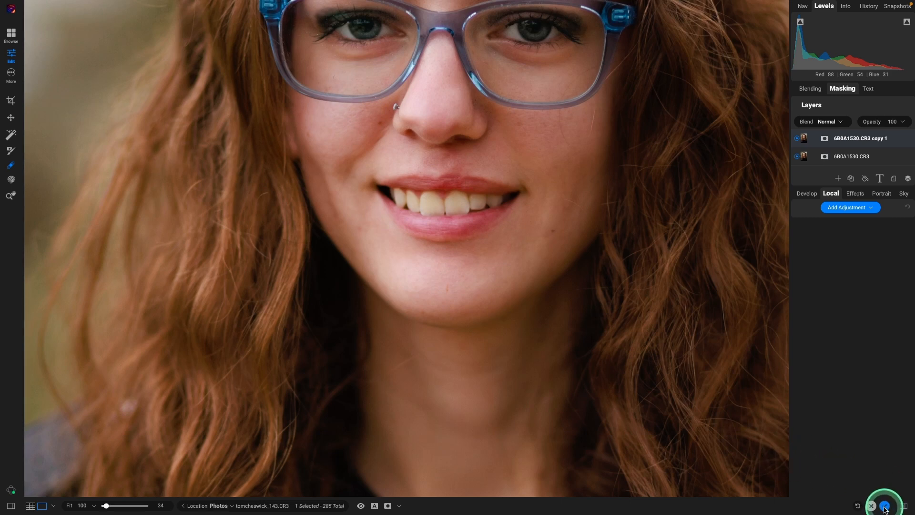
Compare tomcheswick_143.CR3 with its .onphoto version full size in Browse, then return to the grid.
{"action": "left_click", "coordinate": [900, 505]}
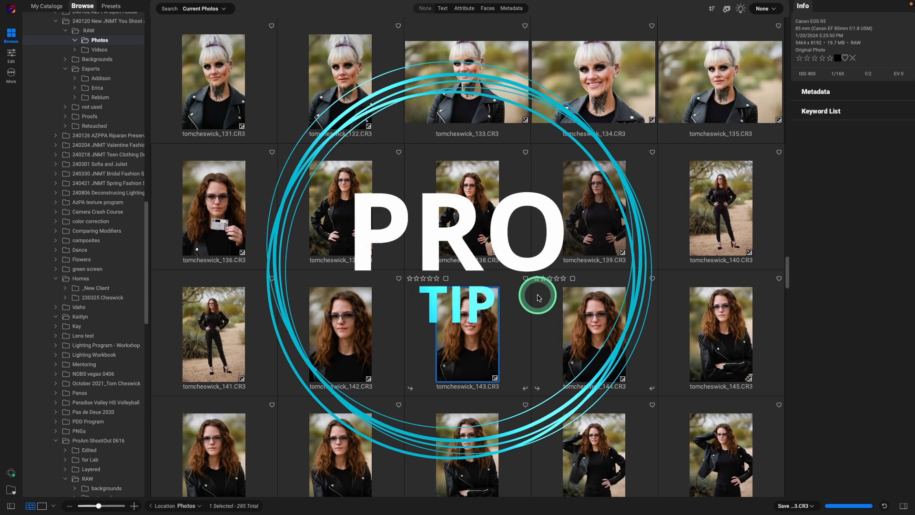
{"action": "scroll", "scroll_direction": "down", "scroll_amount": 3}
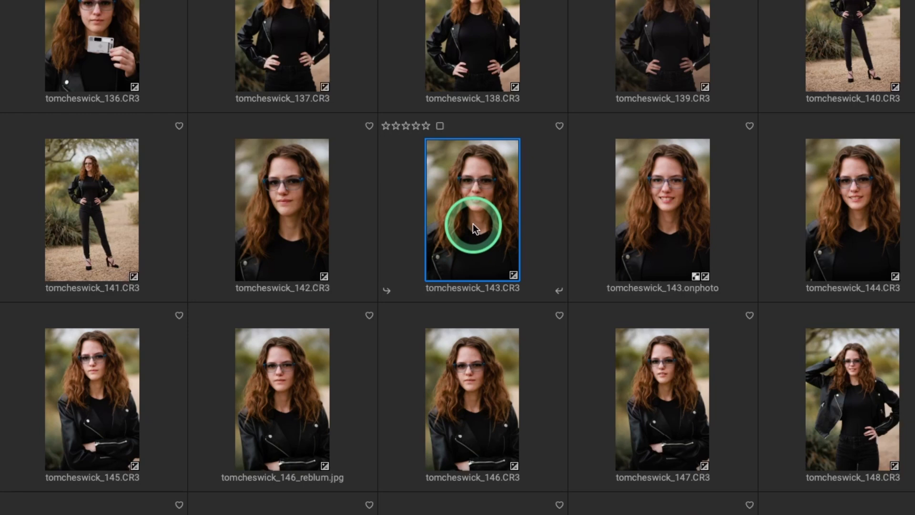
{"action": "mouse_move", "coordinate": [662, 211]}
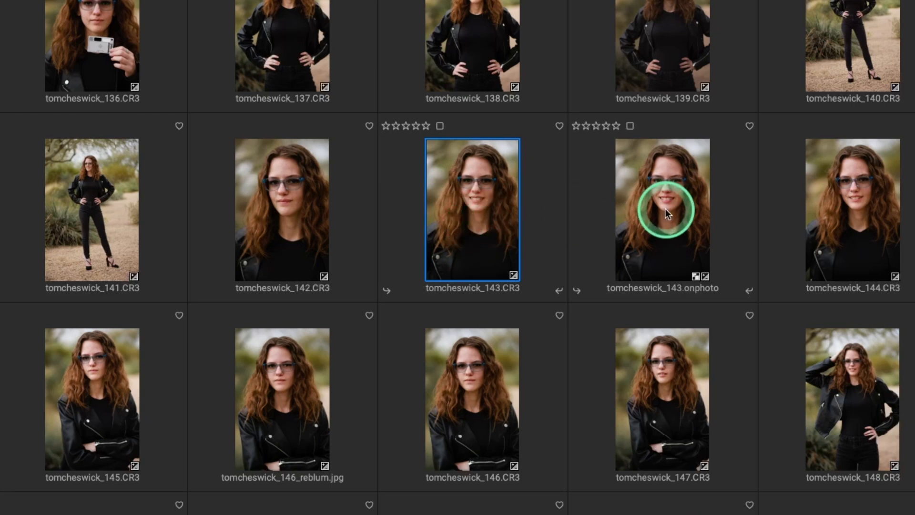
{"action": "mouse_move", "coordinate": [671, 244]}
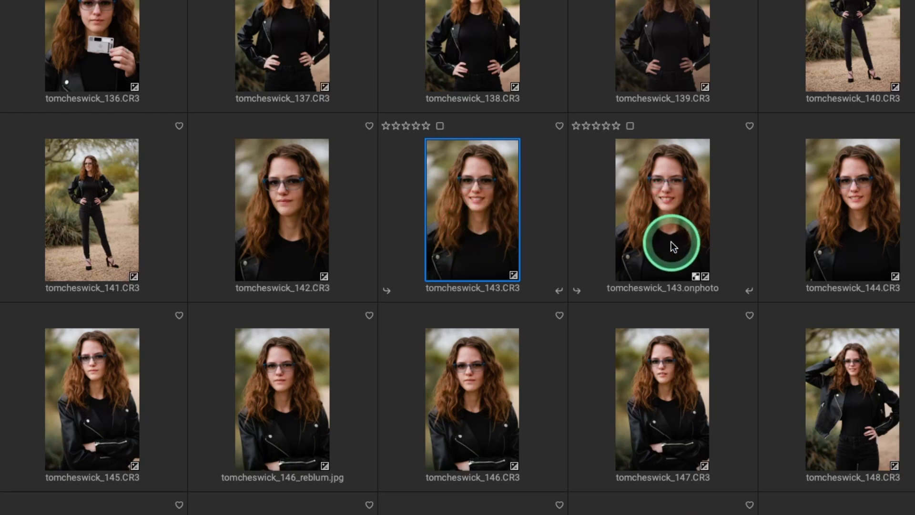
{"action": "mouse_move", "coordinate": [472, 217]}
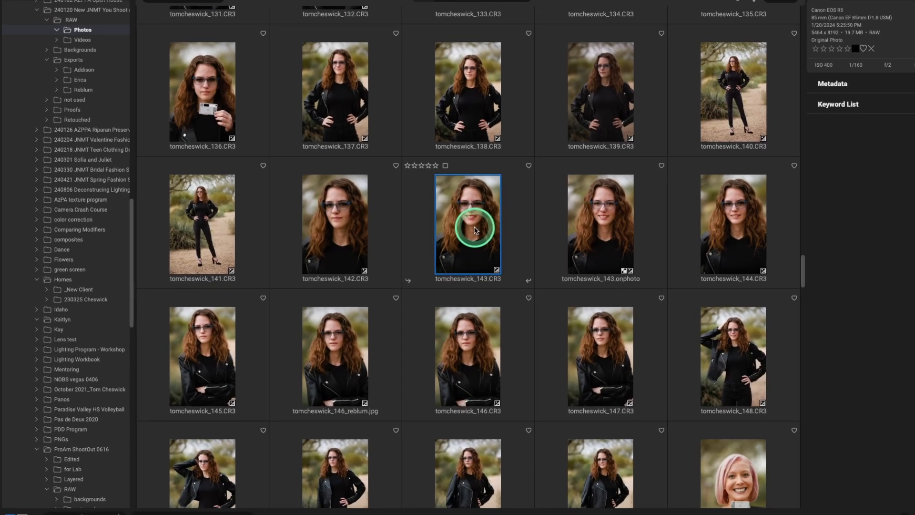
{"action": "double_click", "coordinate": [467, 223]}
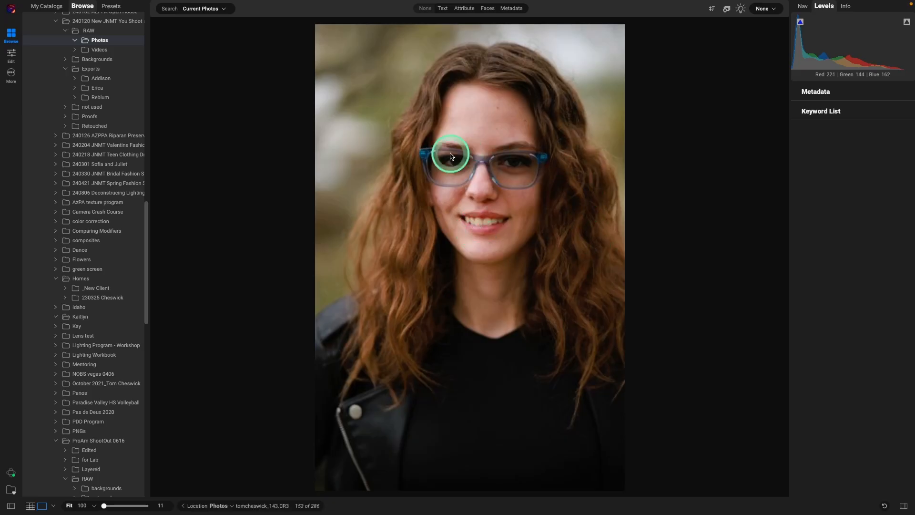
{"action": "mouse_move", "coordinate": [548, 302]}
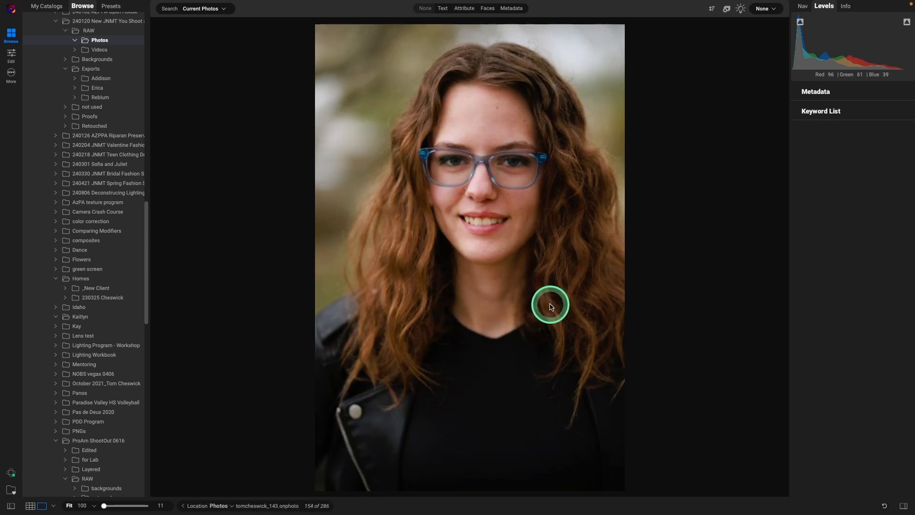
{"action": "left_click", "coordinate": [548, 305]}
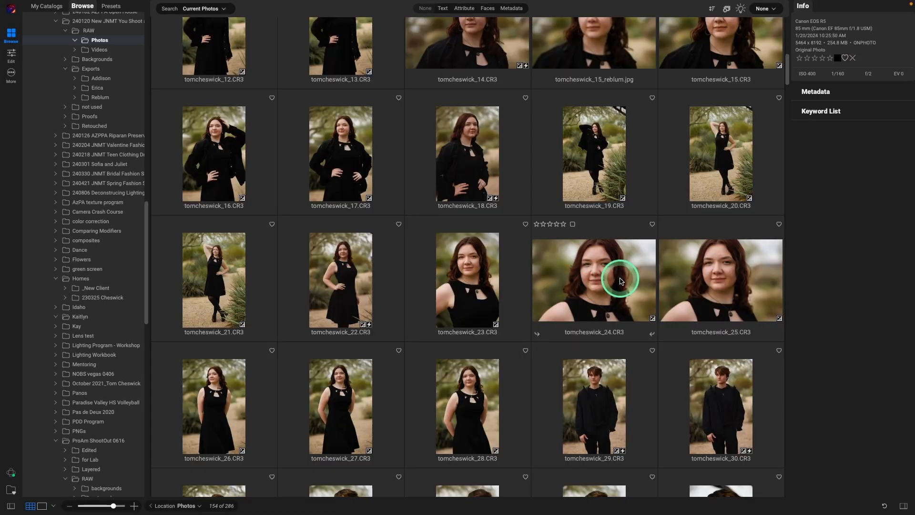
{"action": "left_click", "coordinate": [594, 279]}
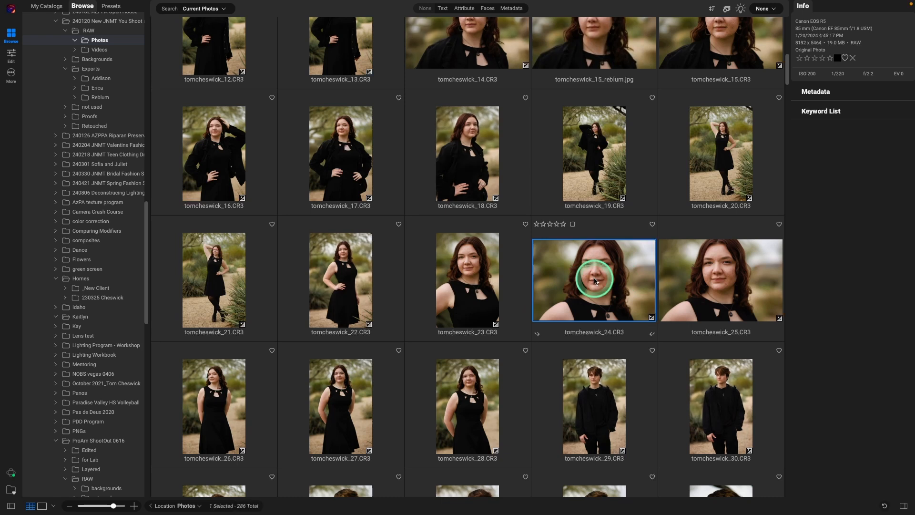
{"action": "double_click", "coordinate": [593, 280]}
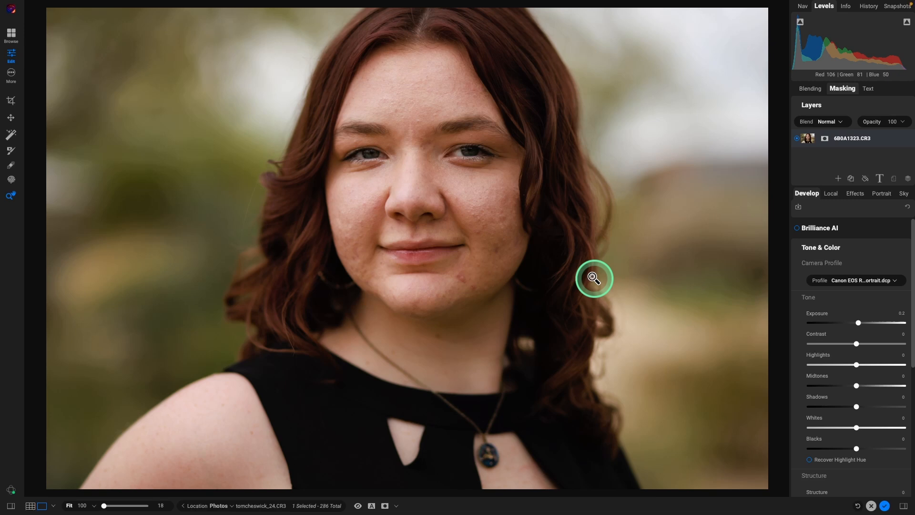
{"action": "mouse_move", "coordinate": [413, 275]}
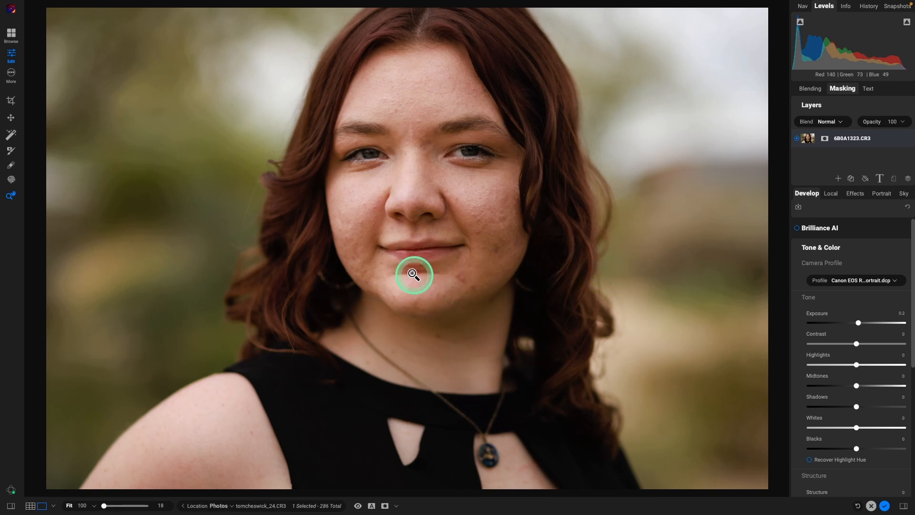
{"action": "mouse_move", "coordinate": [424, 275]}
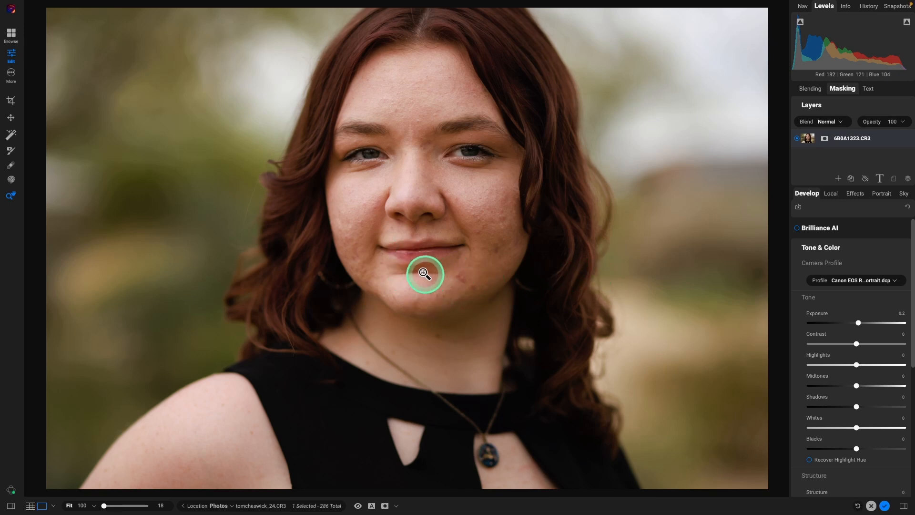
{"action": "mouse_move", "coordinate": [402, 274]}
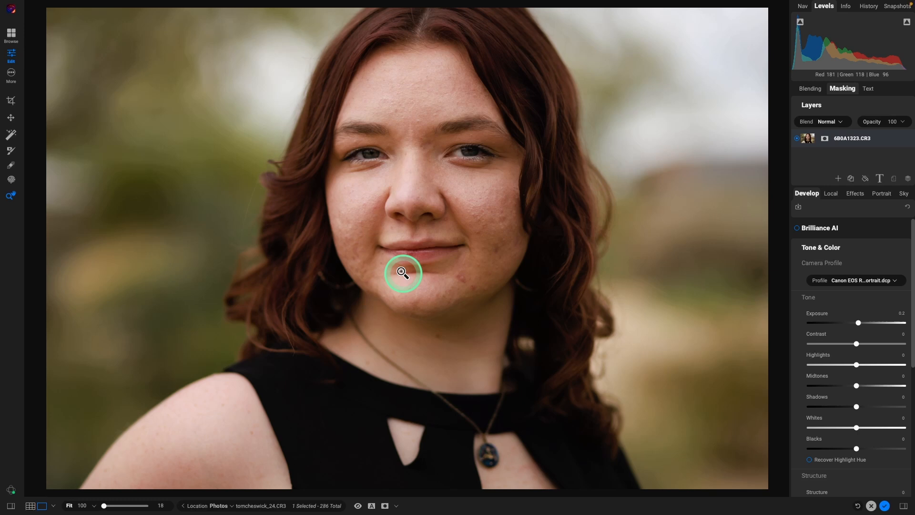
{"action": "mouse_move", "coordinate": [495, 203]}
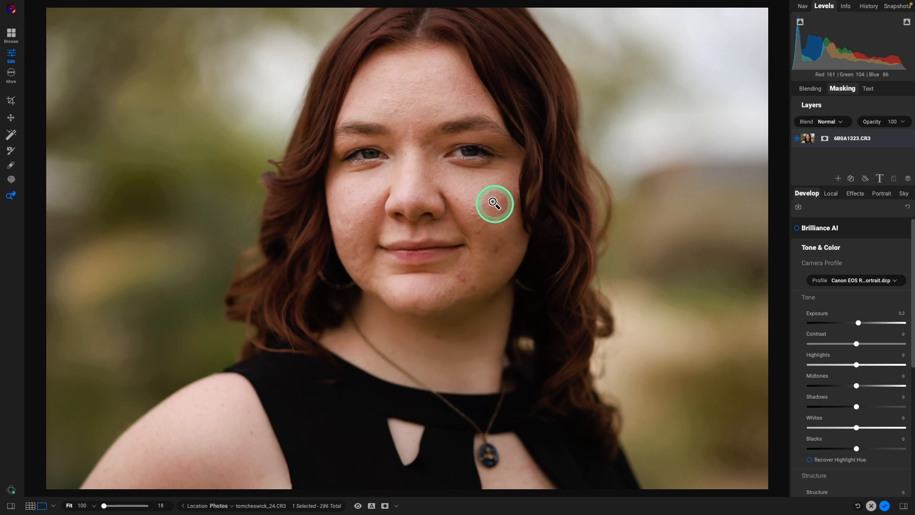
{"action": "mouse_move", "coordinate": [491, 297]}
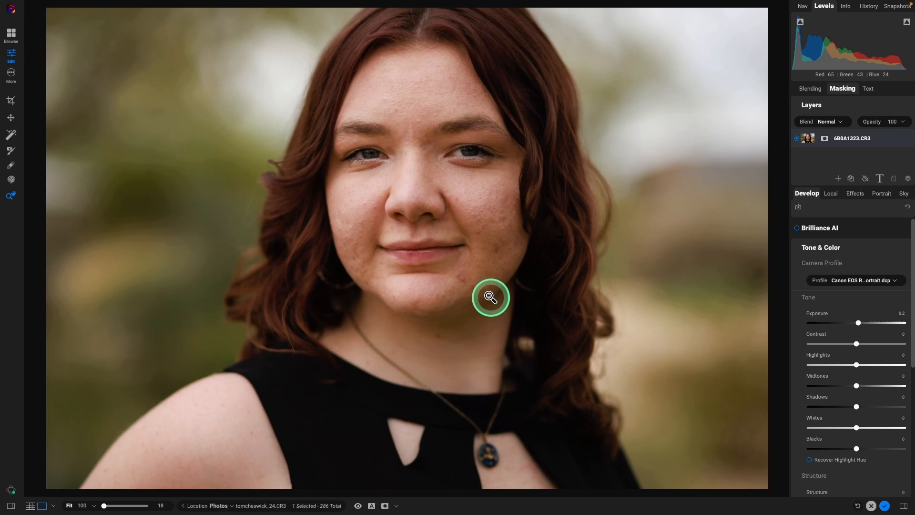
{"action": "mouse_move", "coordinate": [459, 315]}
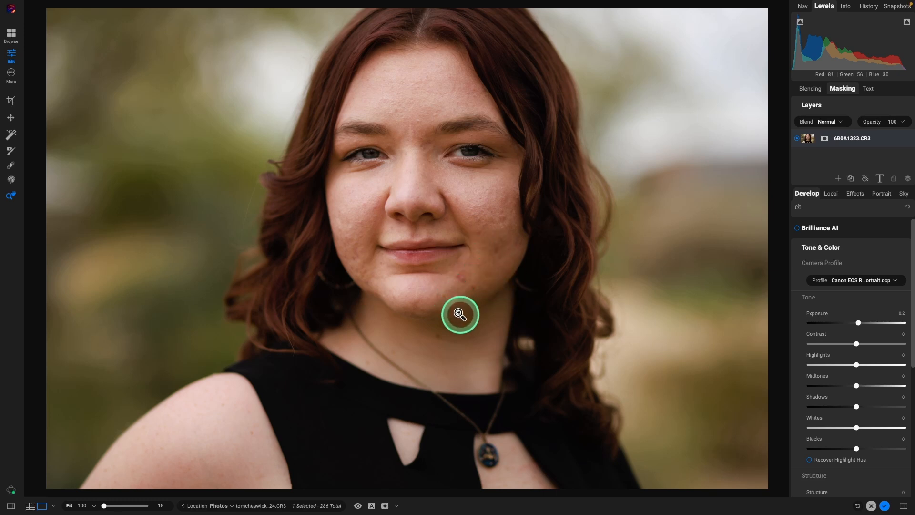
{"action": "mouse_move", "coordinate": [522, 354]}
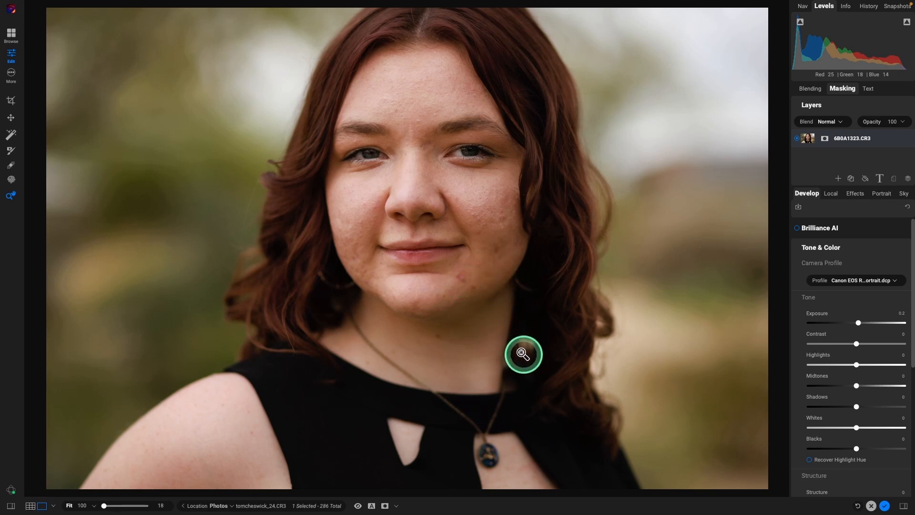
{"action": "mouse_move", "coordinate": [207, 112]}
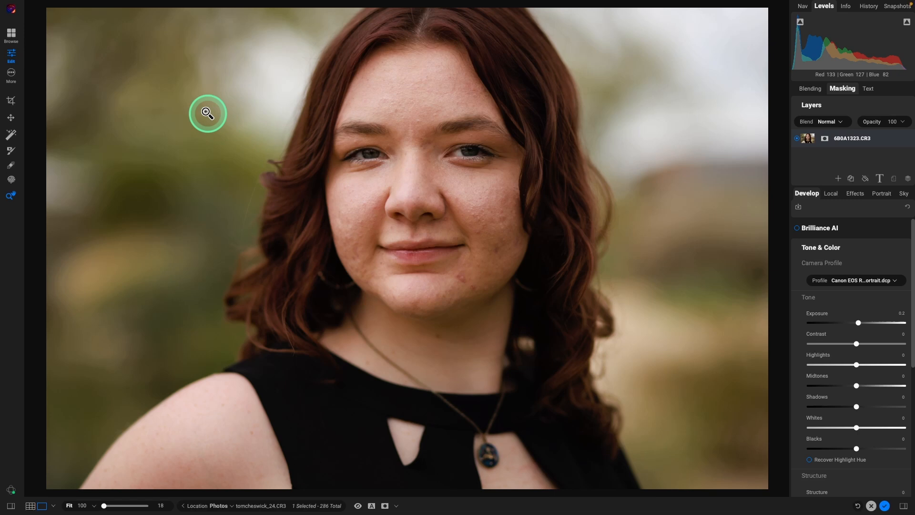
{"action": "mouse_move", "coordinate": [191, 64]}
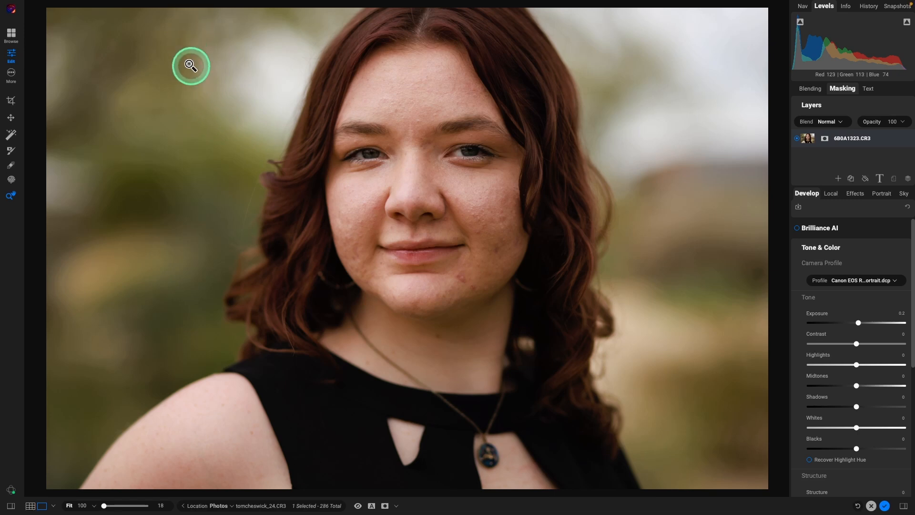
{"action": "mouse_move", "coordinate": [196, 93]}
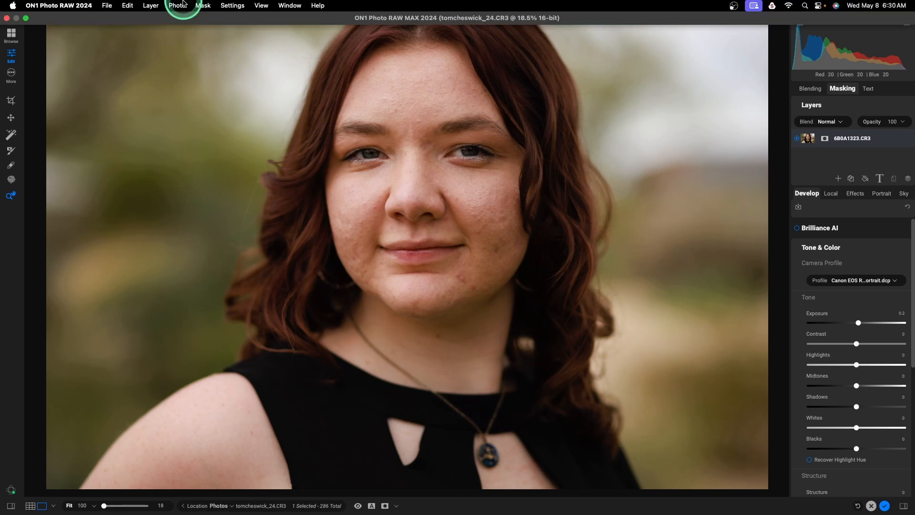
Send the portrait to Reblum, apply the Fashion style with full General and Texture intensity, and return it.
{"action": "left_click", "coordinate": [149, 6]}
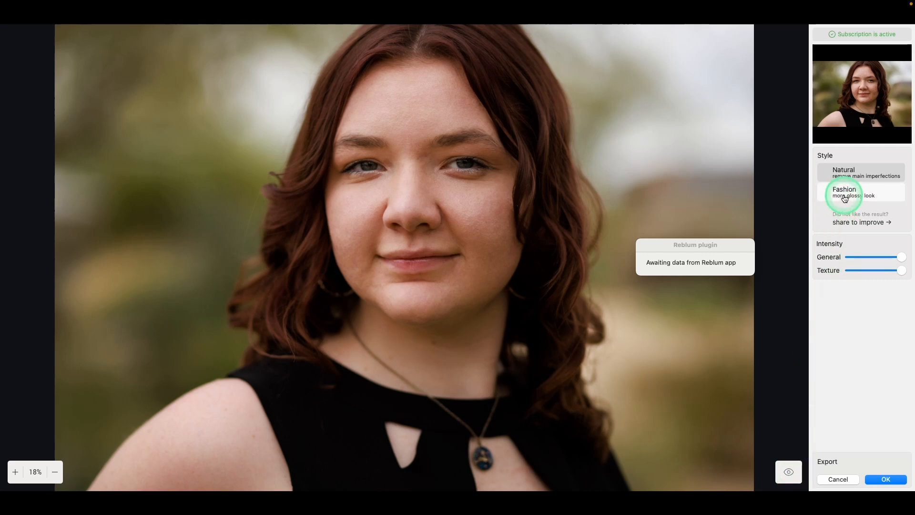
{"action": "left_click", "coordinate": [843, 191]}
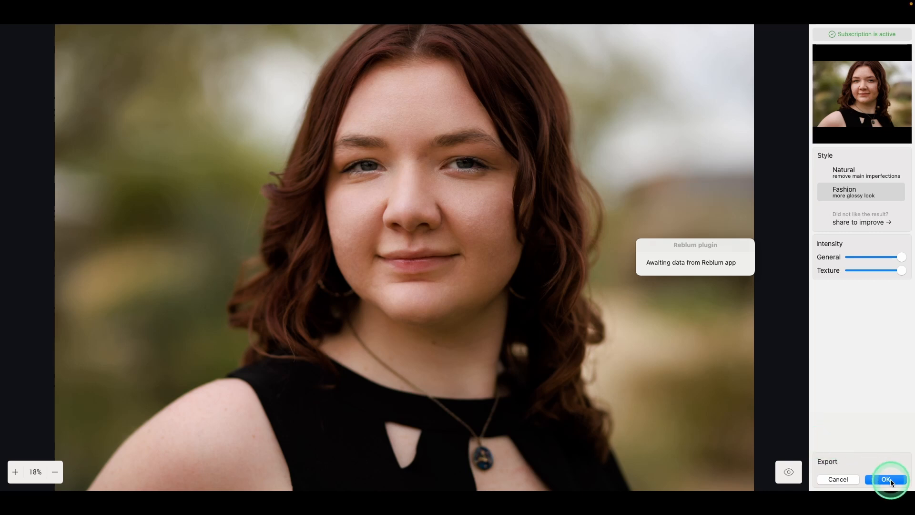
{"action": "left_click", "coordinate": [885, 480]}
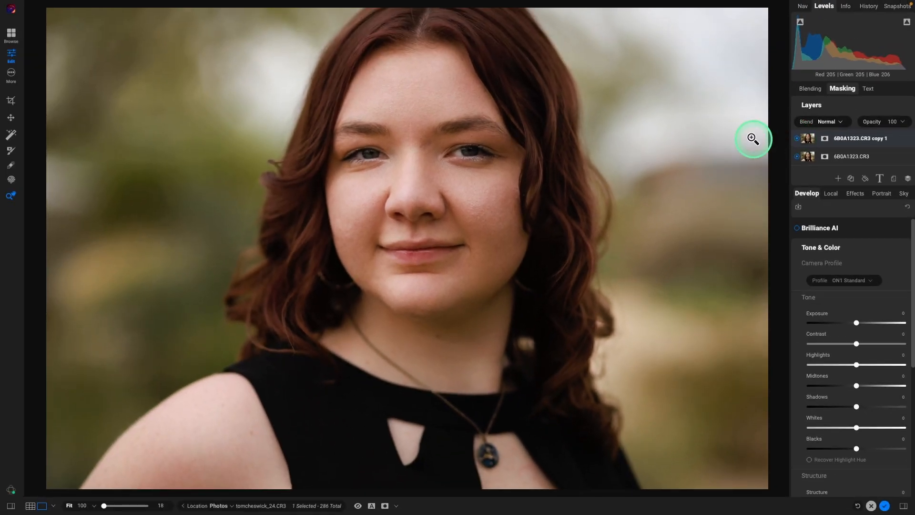
{"action": "mouse_move", "coordinate": [435, 153]}
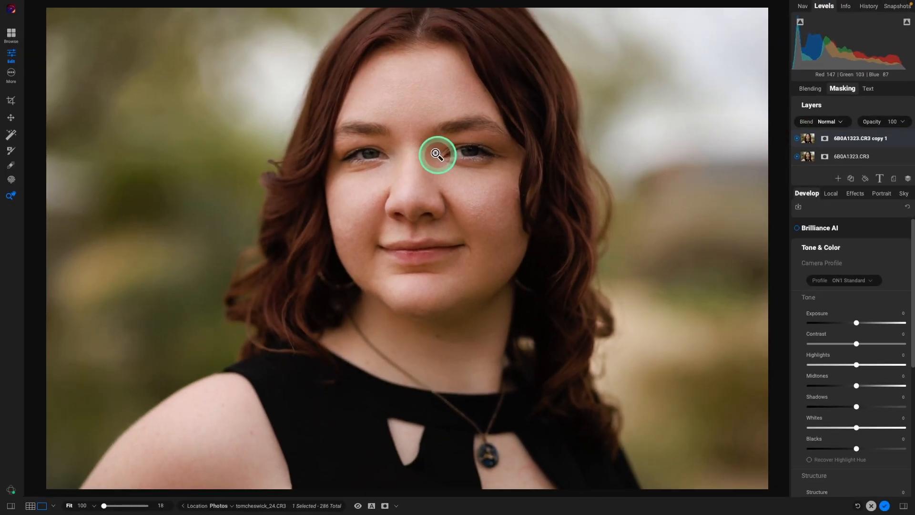
{"action": "mouse_move", "coordinate": [429, 147]}
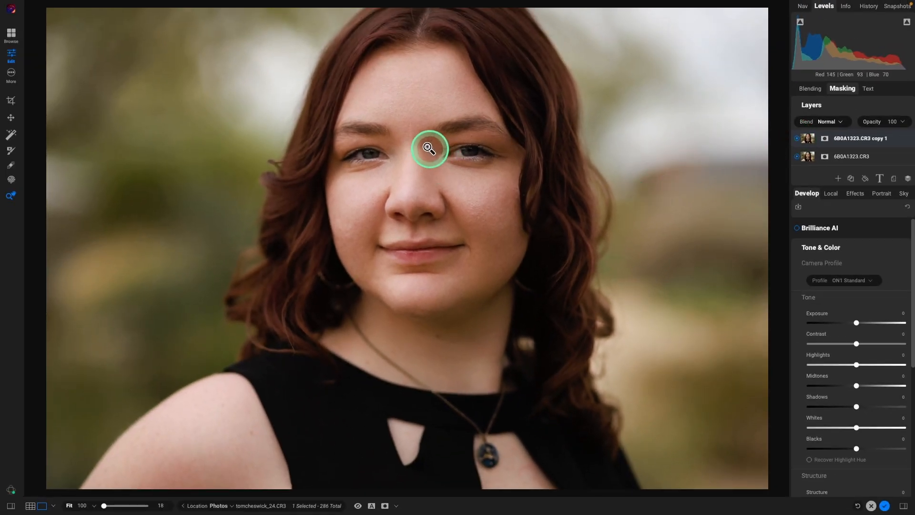
Zoom in on the retouched copy layer's face to inspect the skin.
{"action": "left_click", "coordinate": [429, 146]}
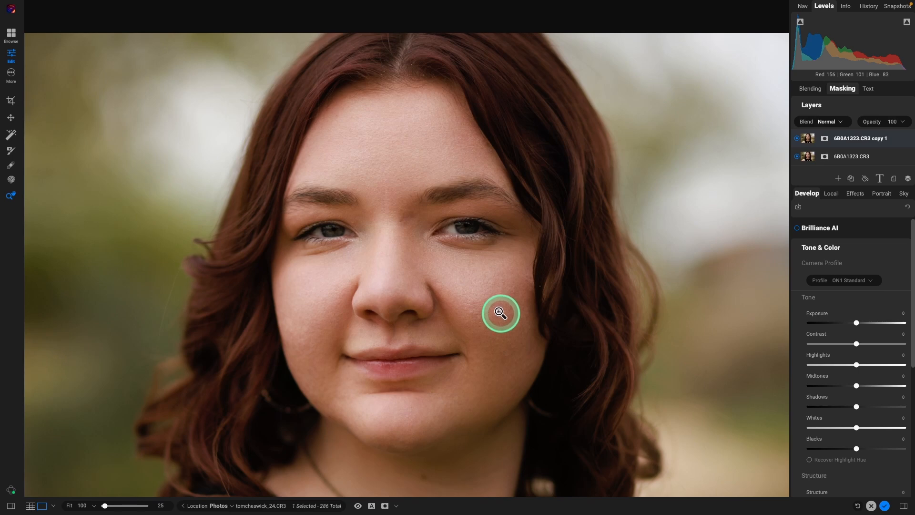
{"action": "key", "text": "q"}
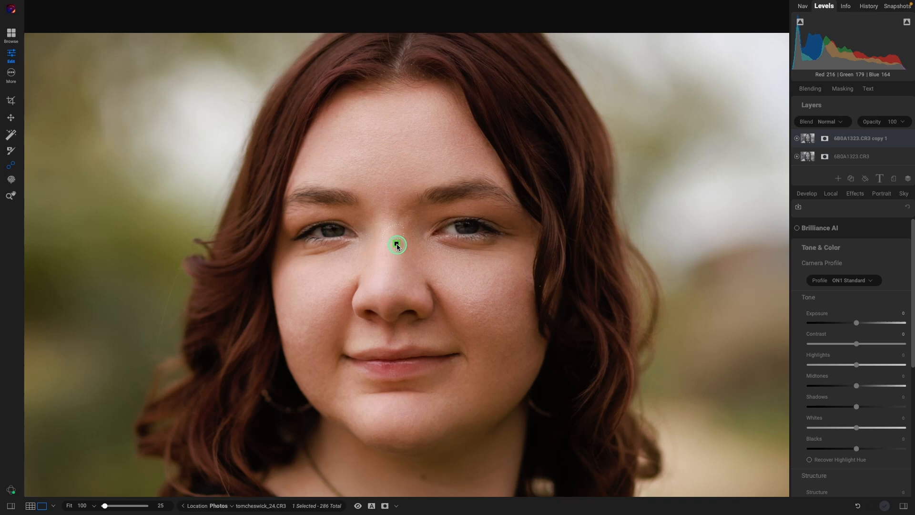
{"action": "mouse_move", "coordinate": [413, 266]}
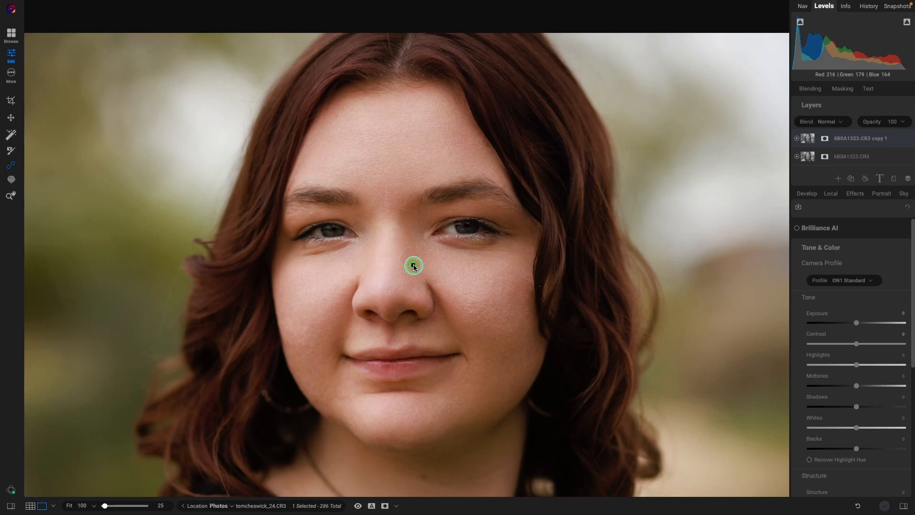
{"action": "mouse_move", "coordinate": [409, 270]}
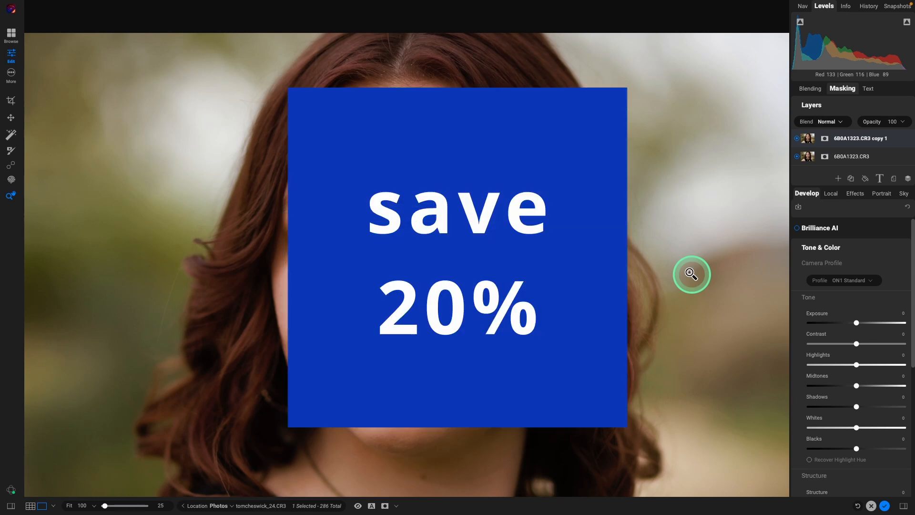
{"action": "left_click", "coordinate": [10, 34]}
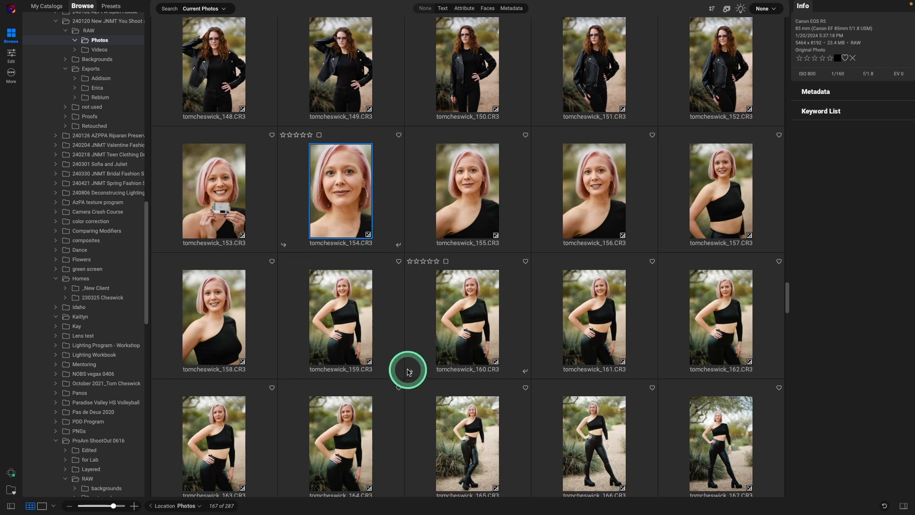
Select the eleven portraits and point the export at the shoot's Exports/Reblum folder.
{"action": "left_click", "coordinate": [341, 441]}
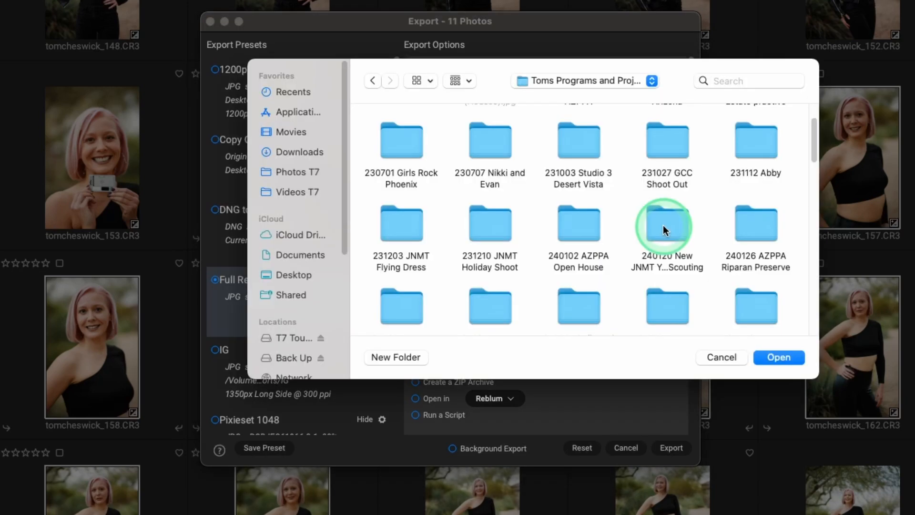
{"action": "double_click", "coordinate": [667, 223]}
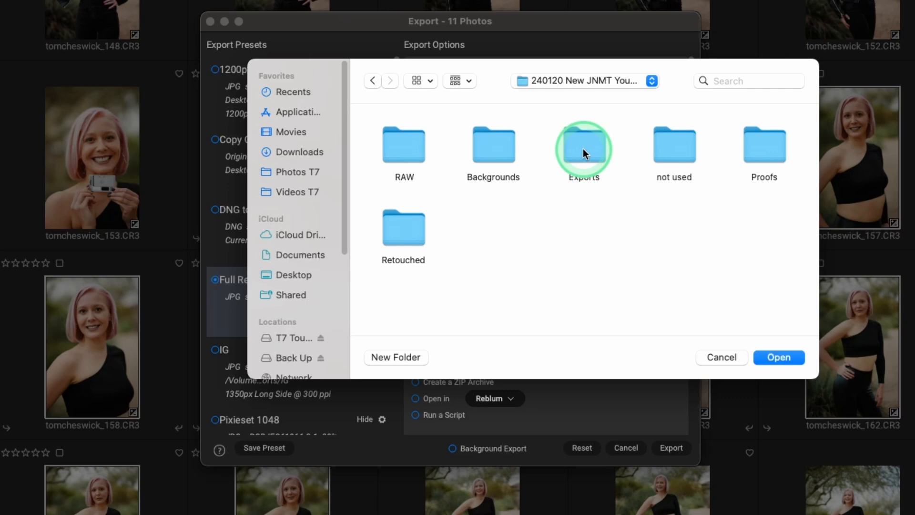
{"action": "double_click", "coordinate": [583, 149]}
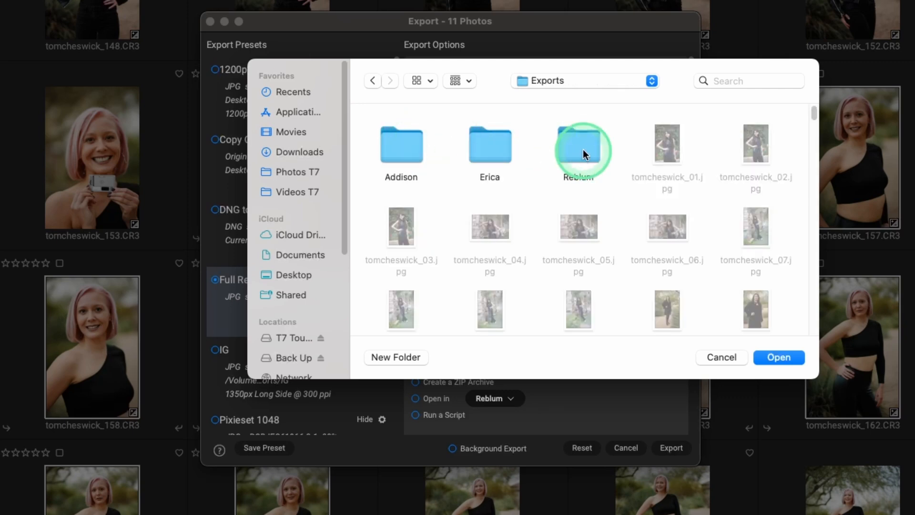
{"action": "double_click", "coordinate": [578, 144]}
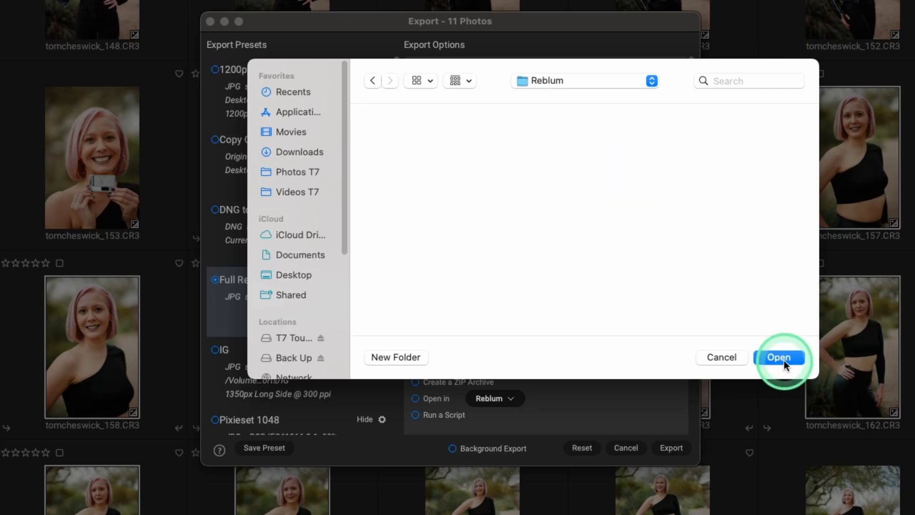
{"action": "left_click", "coordinate": [778, 357]}
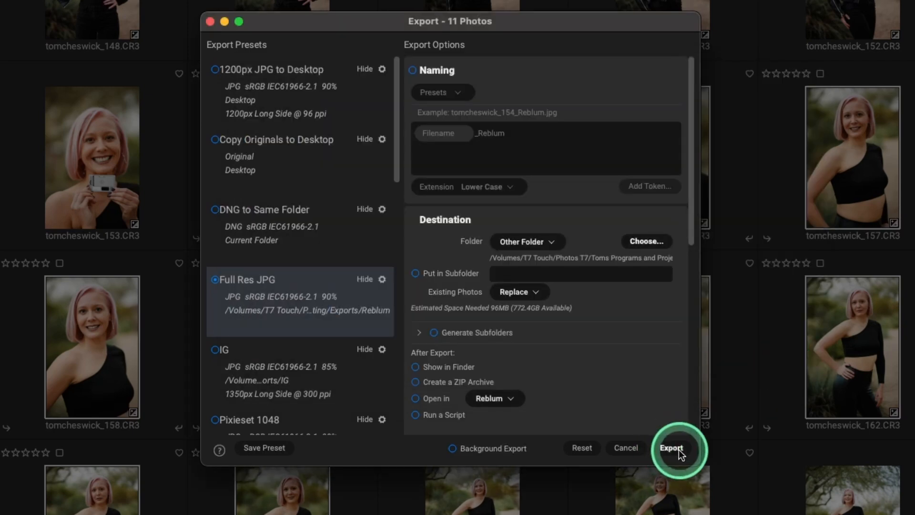
Keep JPEG at quality 90, review Resize and Sharpening, and launch the 11-photo export.
{"action": "scroll", "scroll_direction": "down", "scroll_amount": 3}
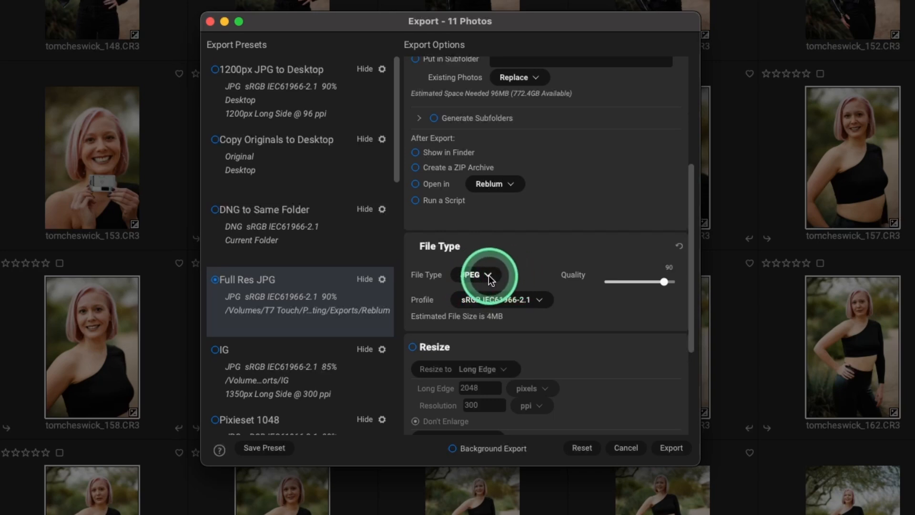
{"action": "left_click", "coordinate": [483, 274]}
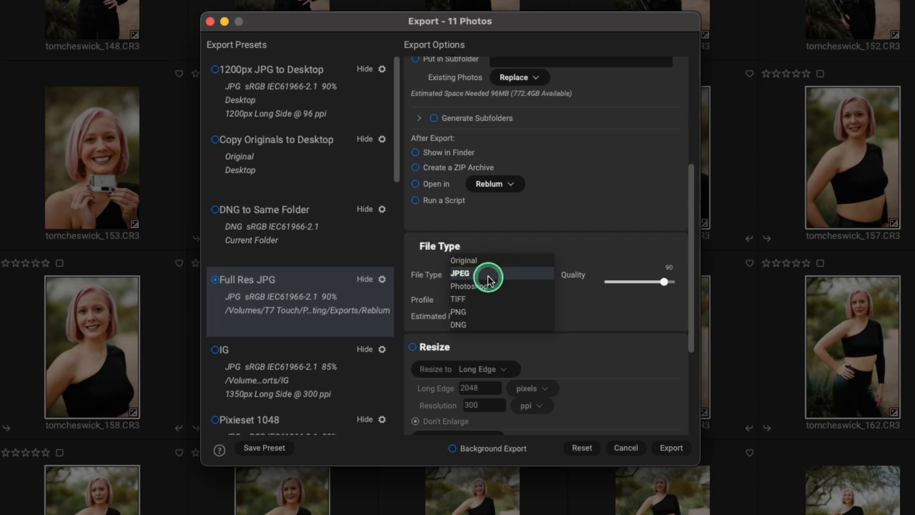
{"action": "left_click", "coordinate": [459, 273]}
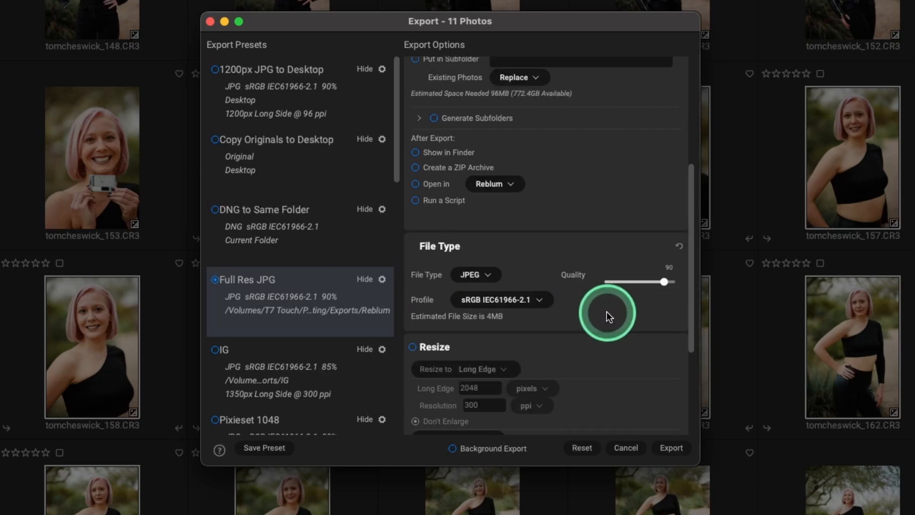
{"action": "scroll", "scroll_direction": "down", "scroll_amount": 3}
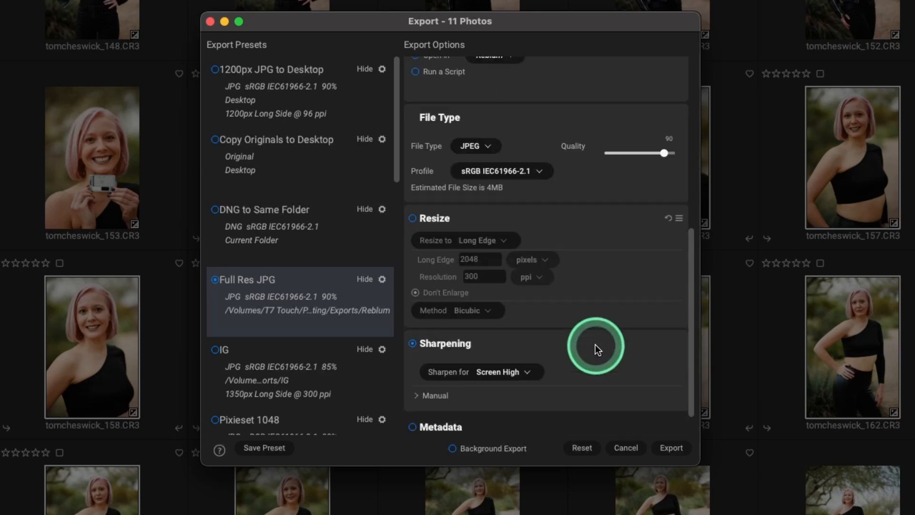
{"action": "mouse_move", "coordinate": [412, 343]}
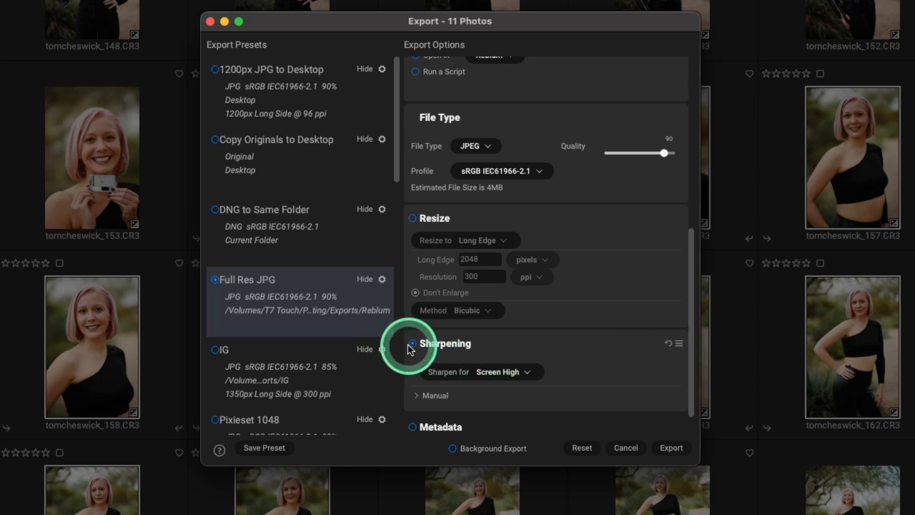
{"action": "scroll", "scroll_direction": "up", "scroll_amount": 3}
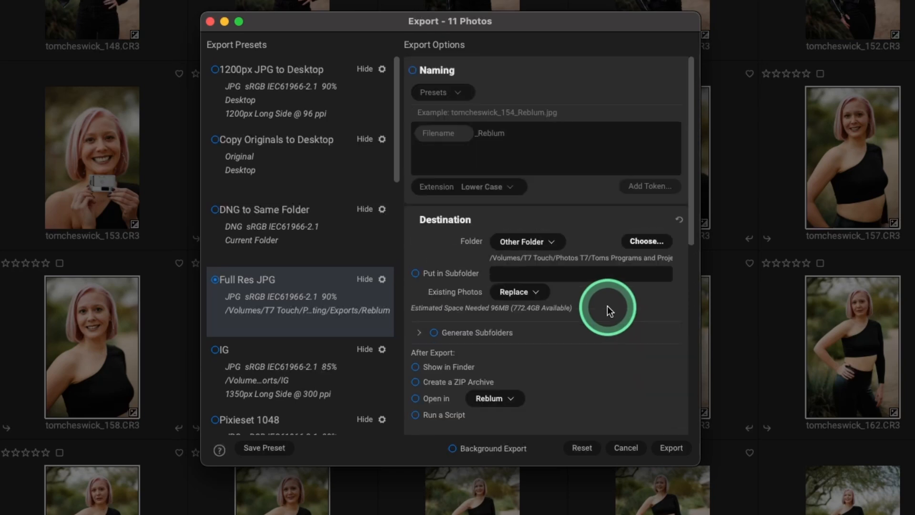
{"action": "scroll", "scroll_direction": "down", "scroll_amount": 3}
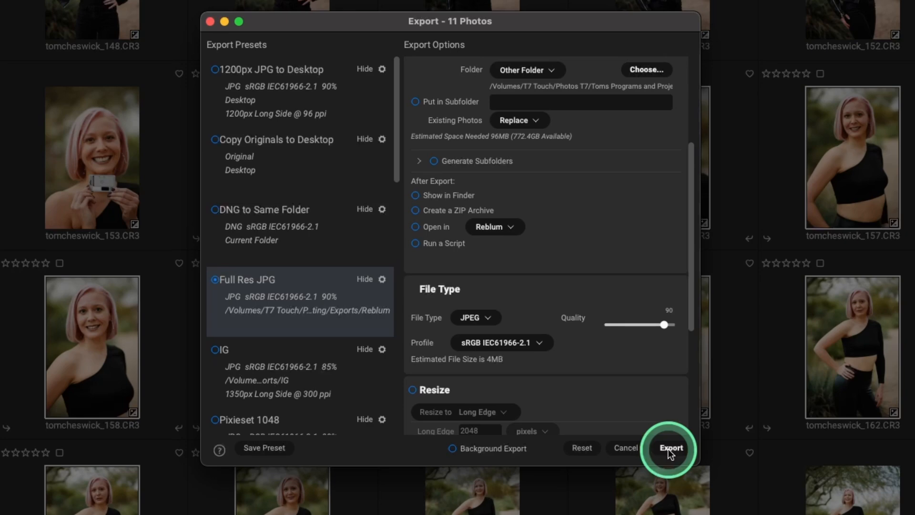
{"action": "left_click", "coordinate": [669, 448]}
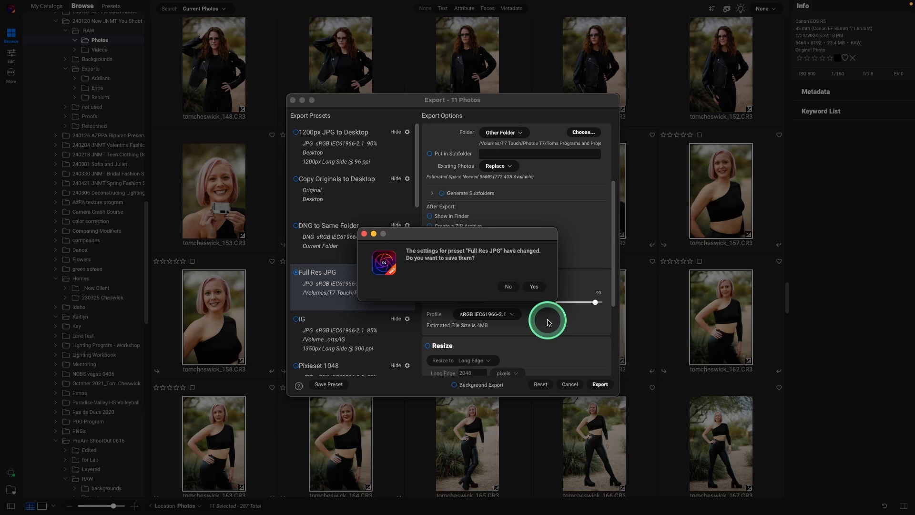
Answer the save-preset prompt and reveal the Reblum export folder in Finder.
{"action": "left_click", "coordinate": [533, 287]}
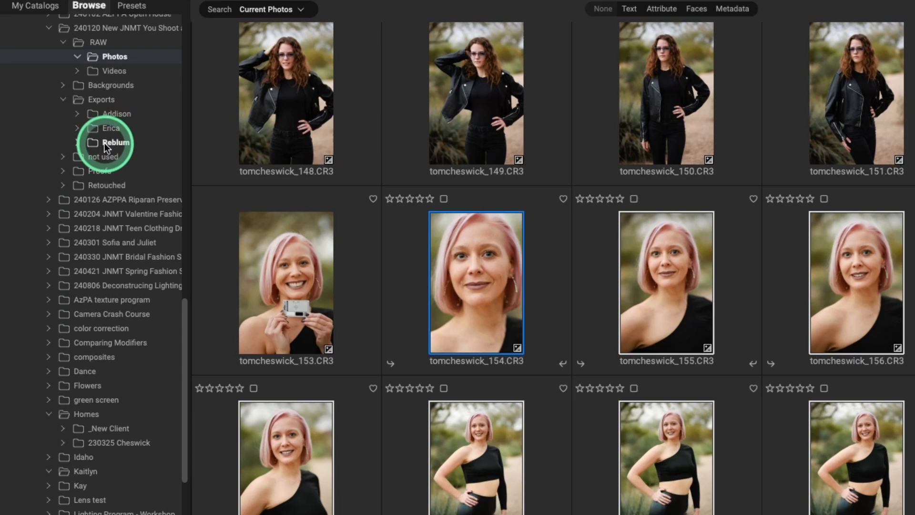
{"action": "right_click", "coordinate": [117, 142]}
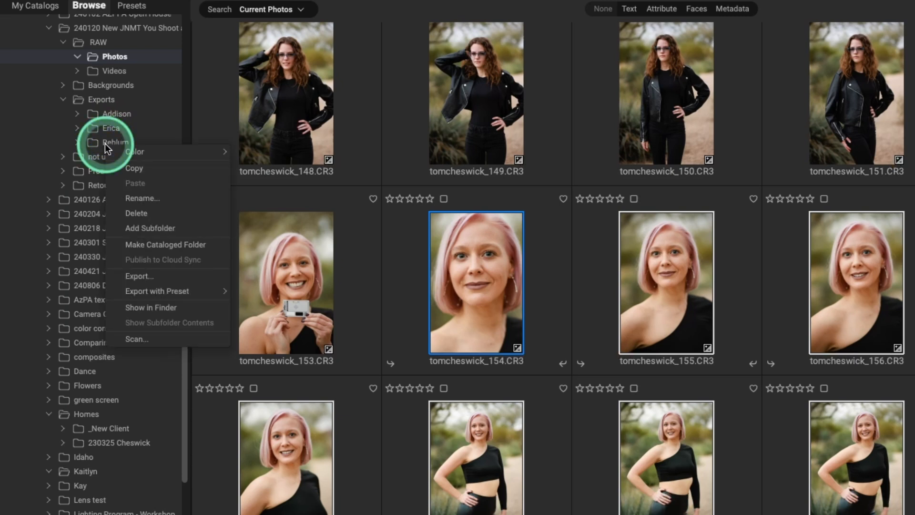
{"action": "mouse_move", "coordinate": [162, 291]}
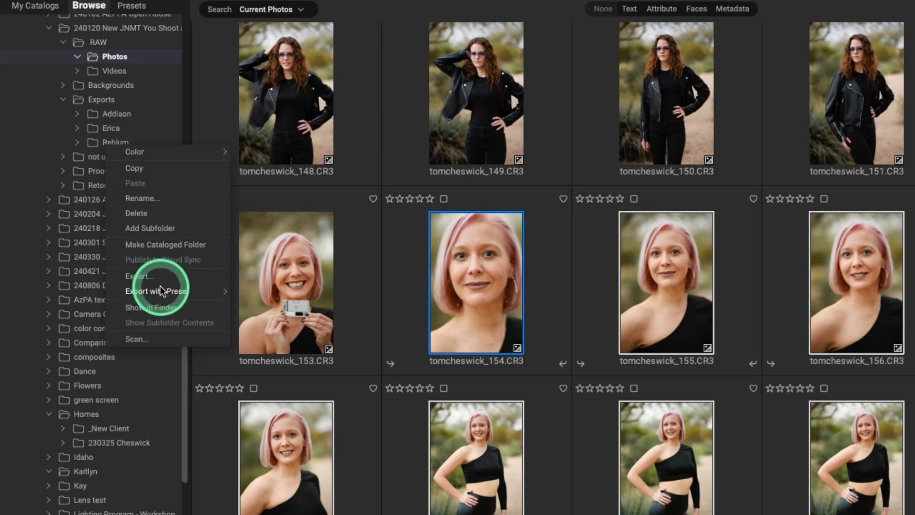
{"action": "left_click", "coordinate": [153, 307]}
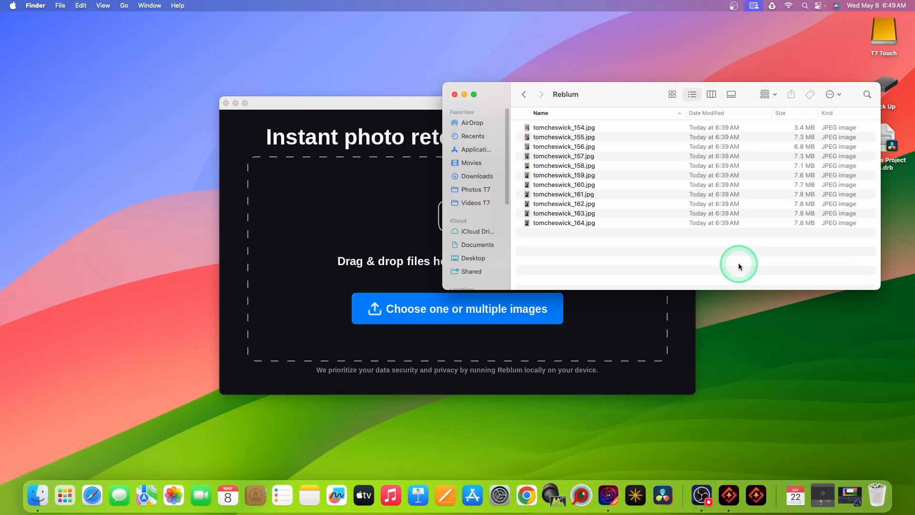
Select all loaded portraits, set Fashion style with JPEG quality 90 output, and start the batch save.
{"action": "key", "text": "cmd+a"}
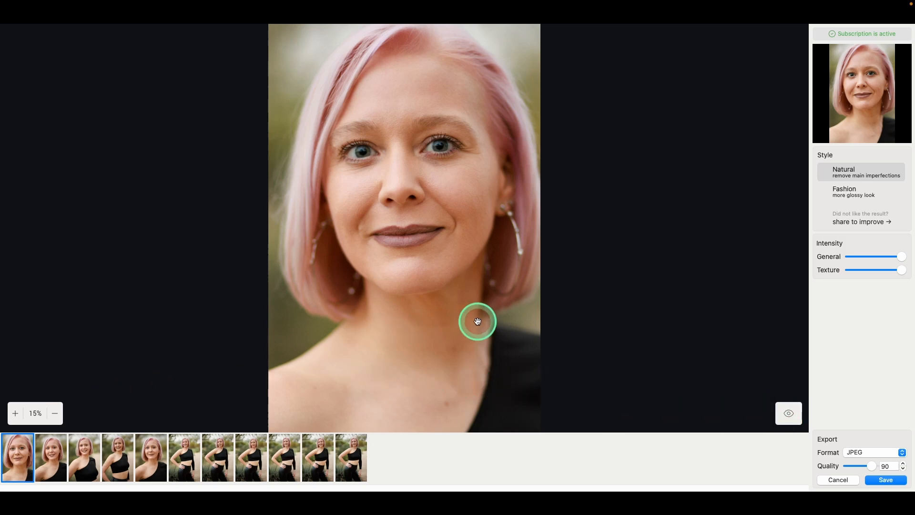
{"action": "mouse_move", "coordinate": [433, 268]}
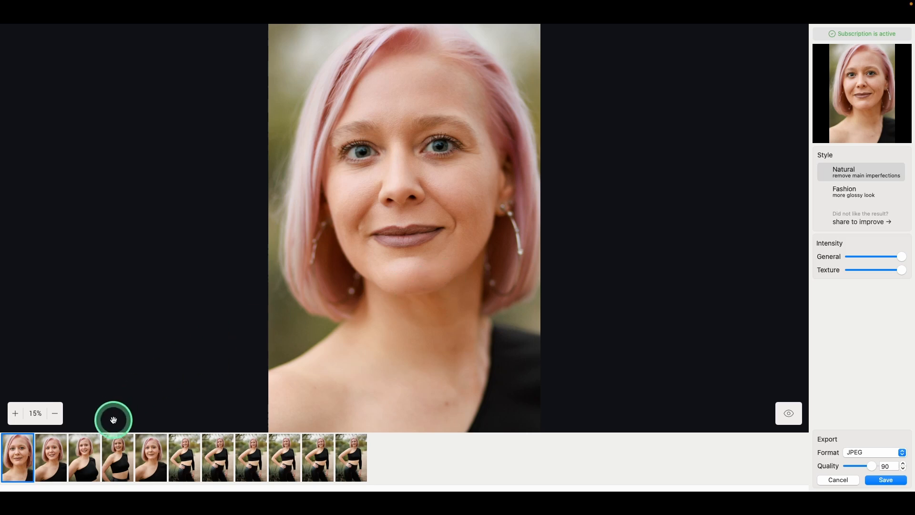
{"action": "mouse_move", "coordinate": [495, 269]}
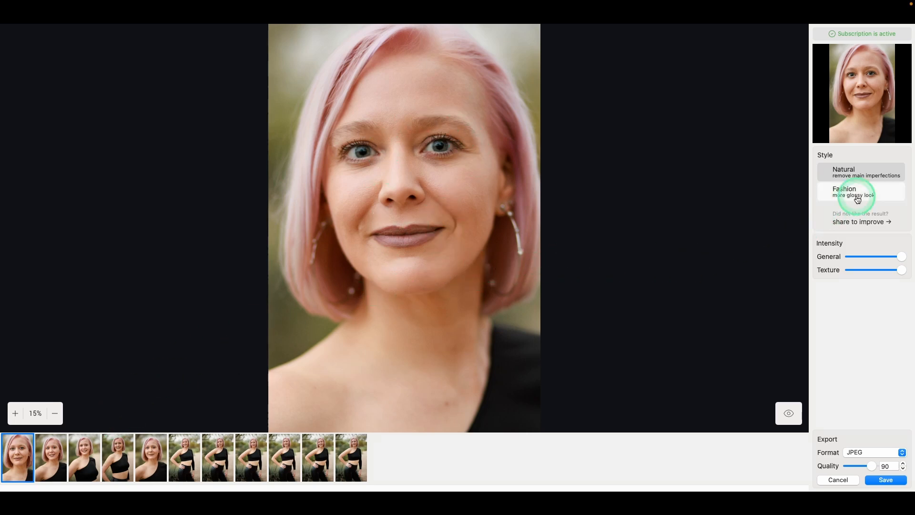
{"action": "left_click", "coordinate": [857, 191]}
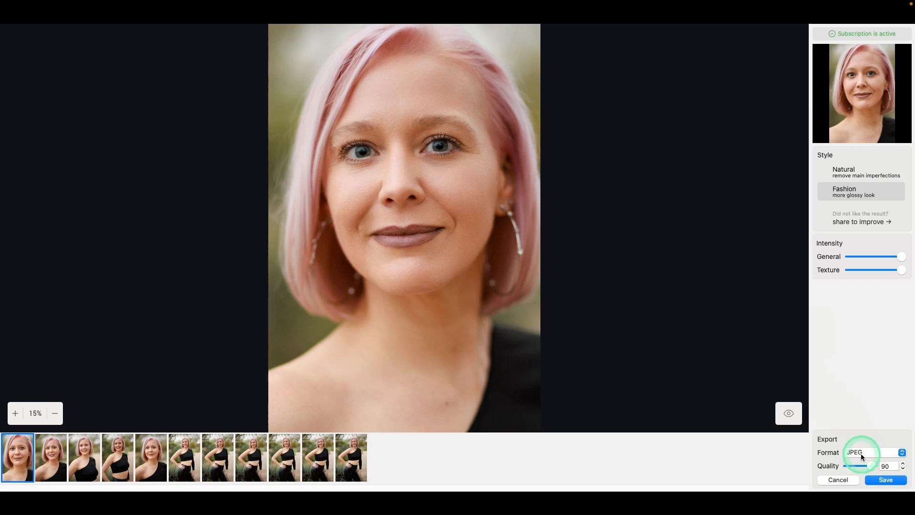
{"action": "left_click", "coordinate": [873, 451]}
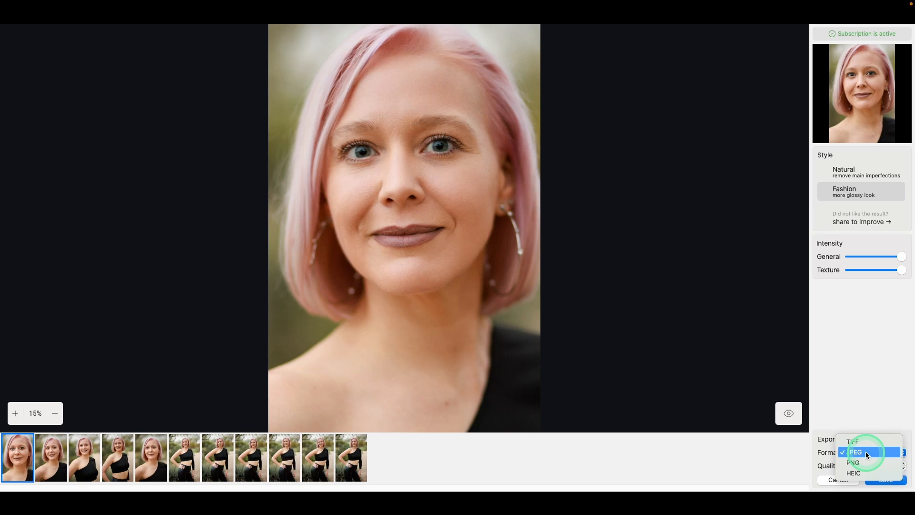
{"action": "left_click", "coordinate": [854, 450]}
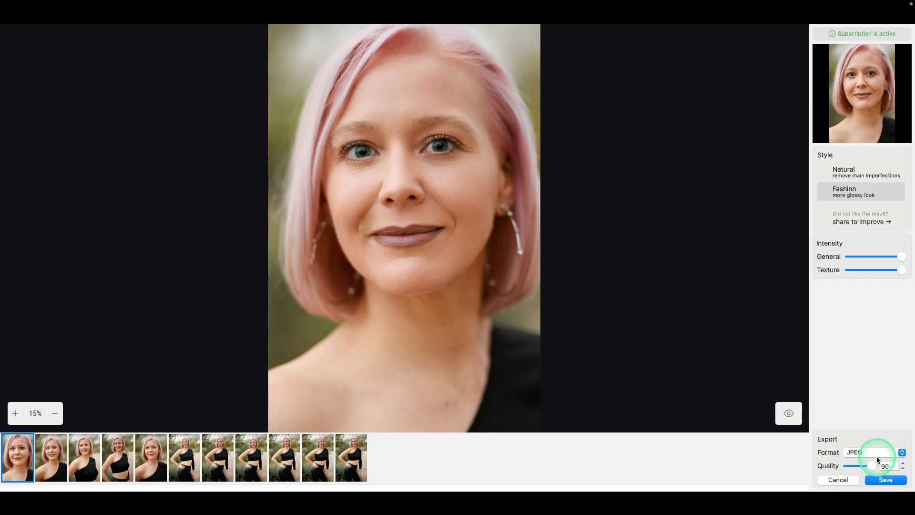
{"action": "mouse_move", "coordinate": [845, 441]}
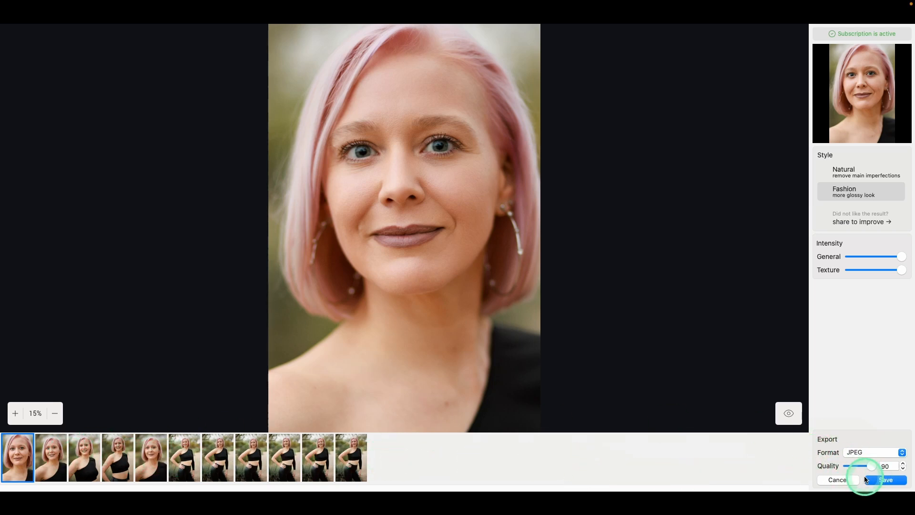
{"action": "left_click", "coordinate": [884, 479]}
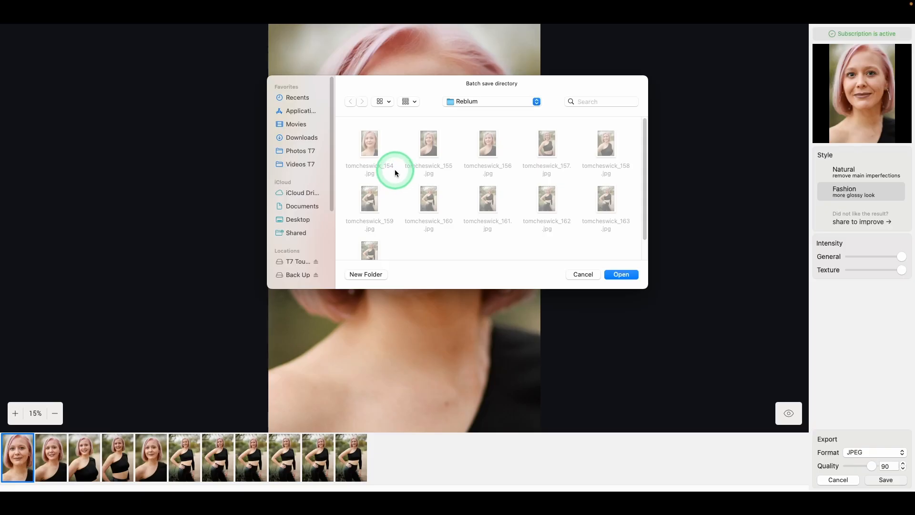
{"action": "mouse_move", "coordinate": [552, 261]}
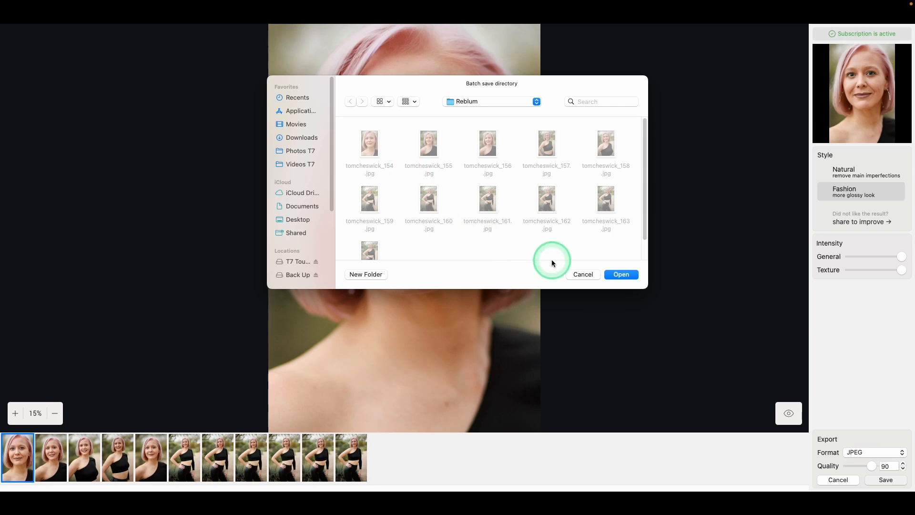
{"action": "mouse_move", "coordinate": [498, 259]}
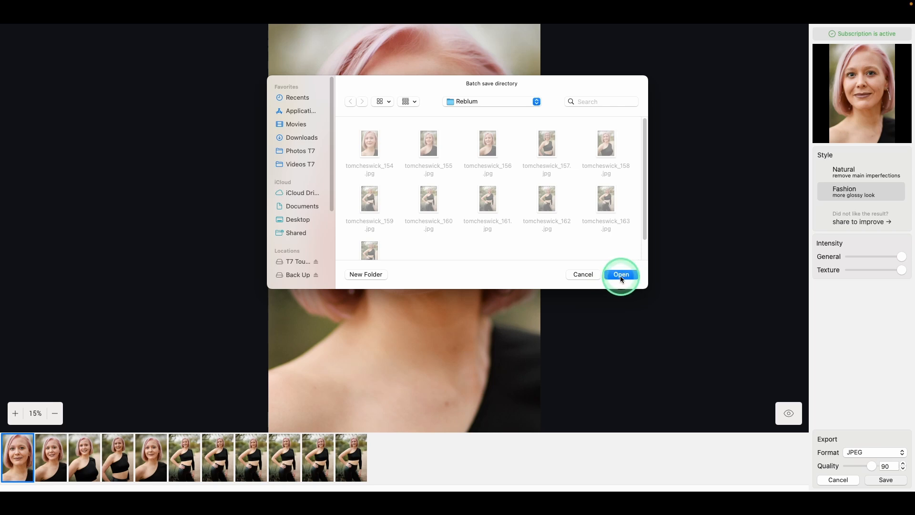
Save the batch into the Reblum folder and acknowledge that processing finished.
{"action": "left_click", "coordinate": [620, 274]}
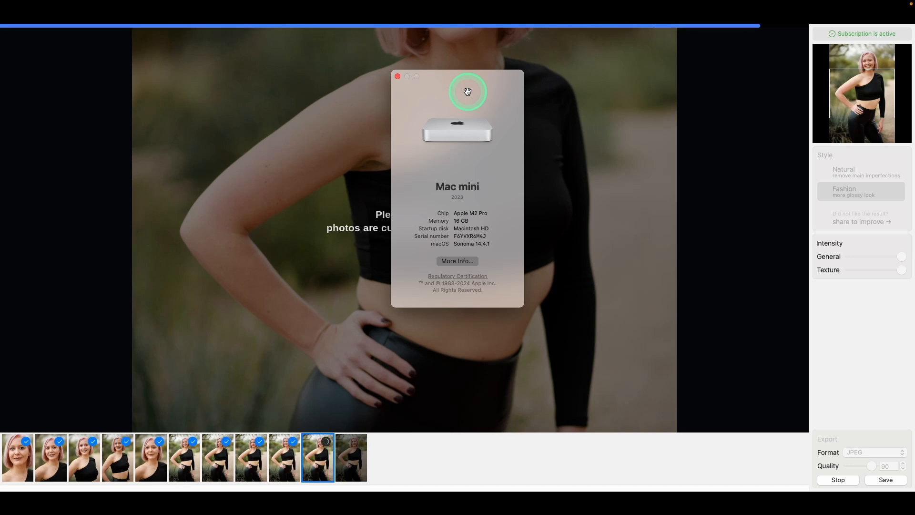
{"action": "left_click", "coordinate": [350, 457]}
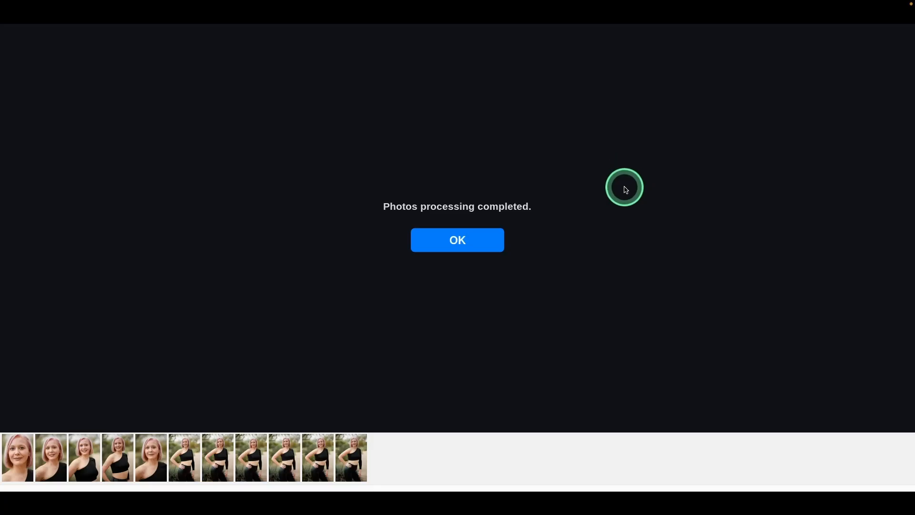
{"action": "left_click", "coordinate": [457, 240]}
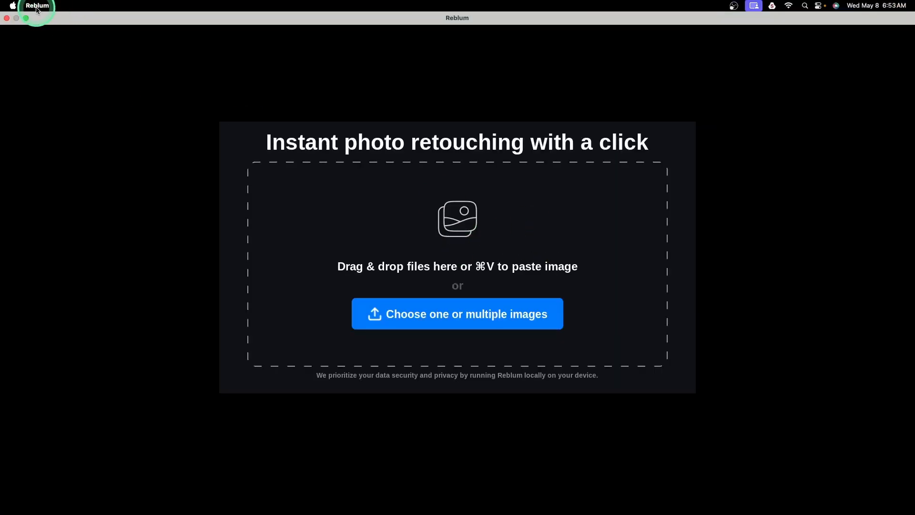
Quit Reblum, leaving the _reblum JPEGs listed beside their originals in Finder.
{"action": "left_click", "coordinate": [456, 313]}
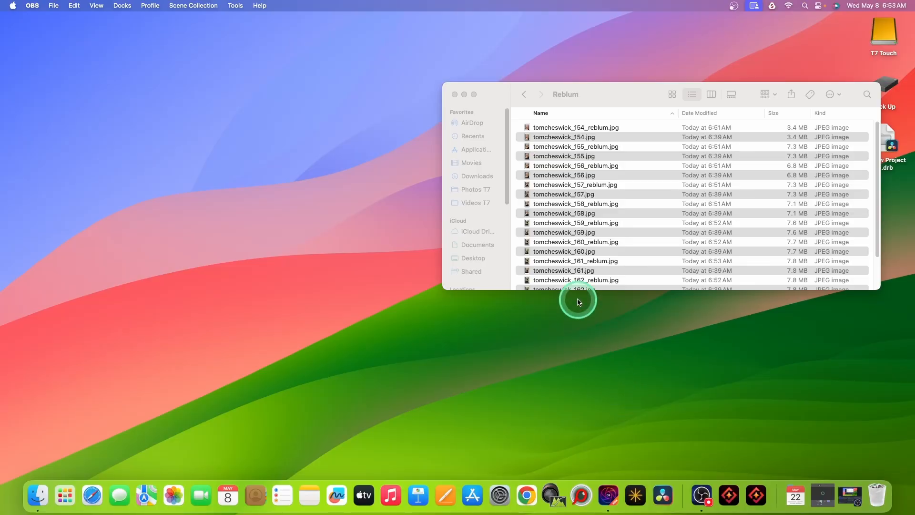
{"action": "mouse_move", "coordinate": [605, 301]}
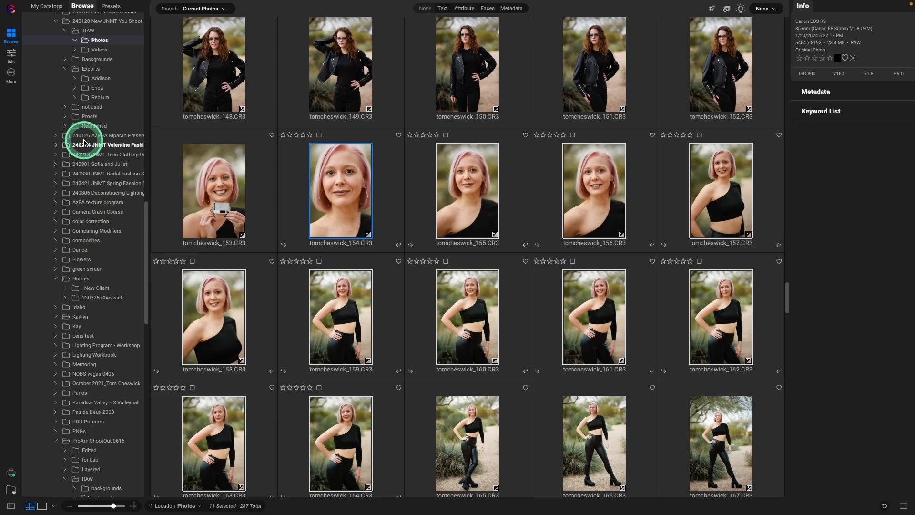
{"action": "left_click", "coordinate": [100, 97]}
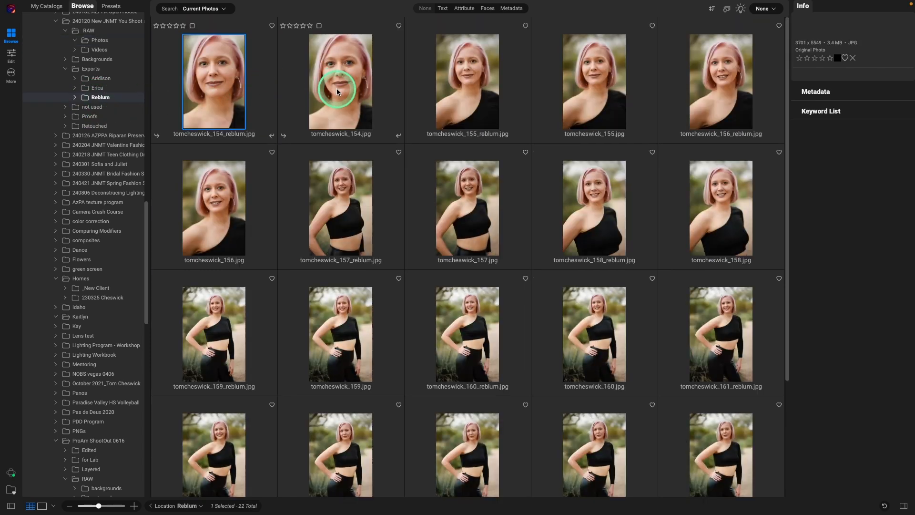
{"action": "left_click", "coordinate": [341, 82]}
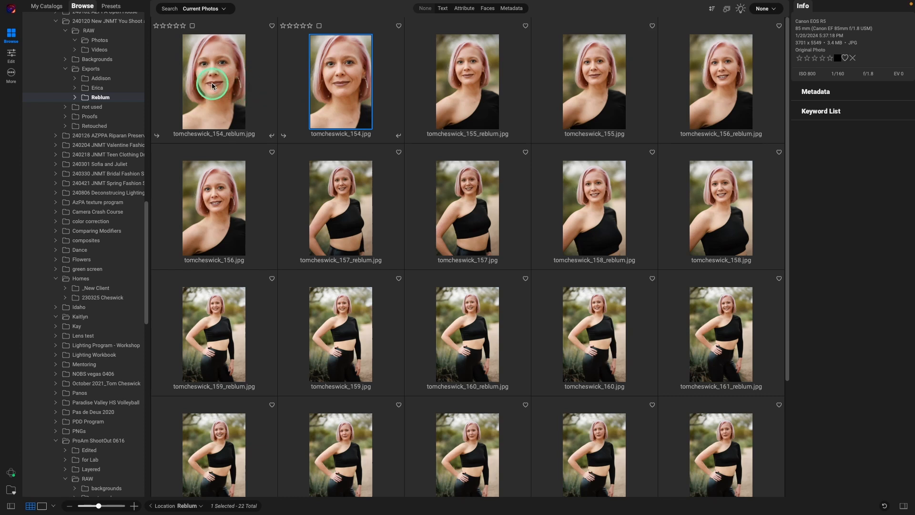
{"action": "left_click", "coordinate": [214, 82]}
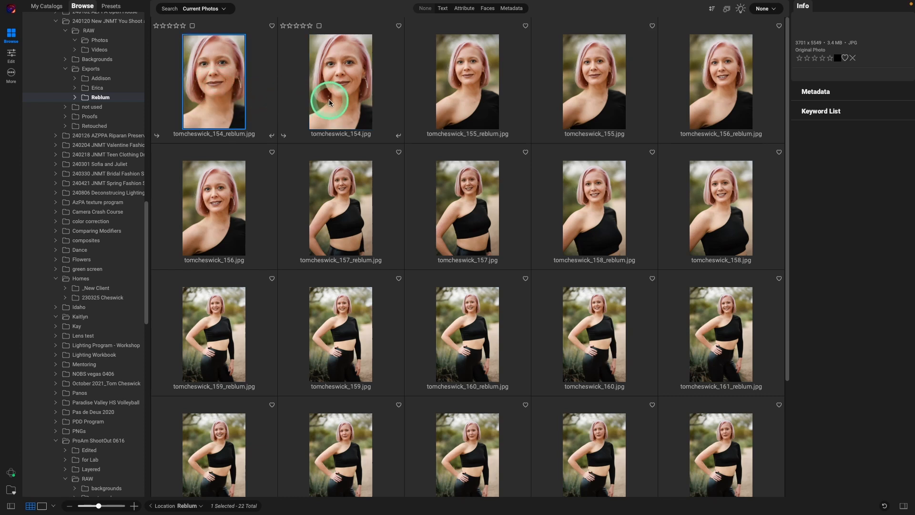
{"action": "left_click", "coordinate": [340, 82]}
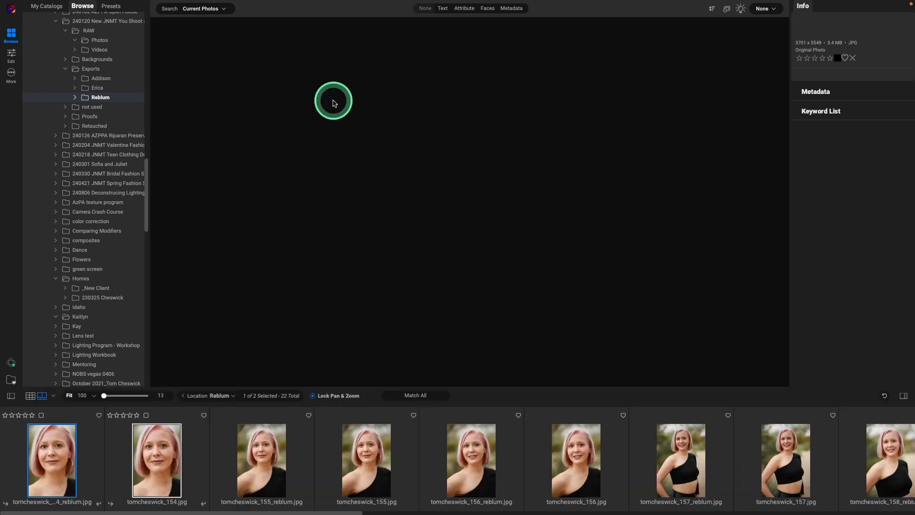
{"action": "left_click", "coordinate": [41, 395]}
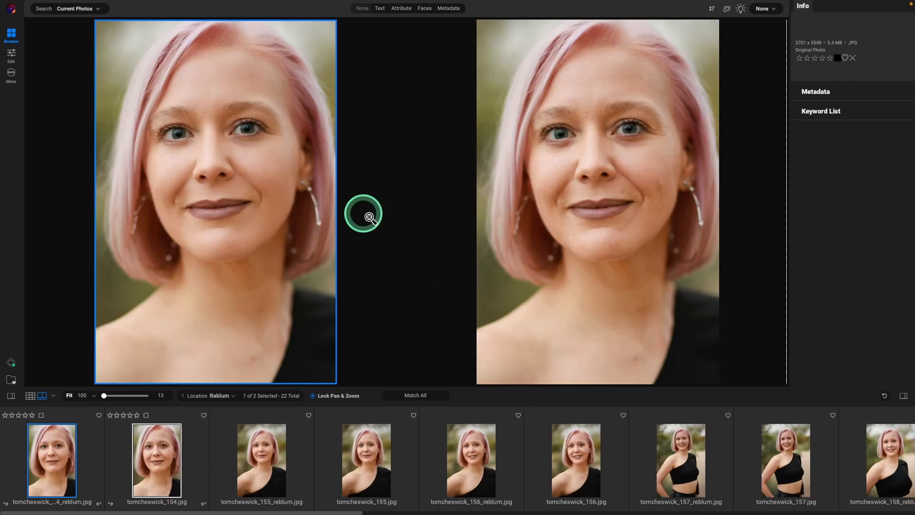
{"action": "mouse_move", "coordinate": [612, 261]}
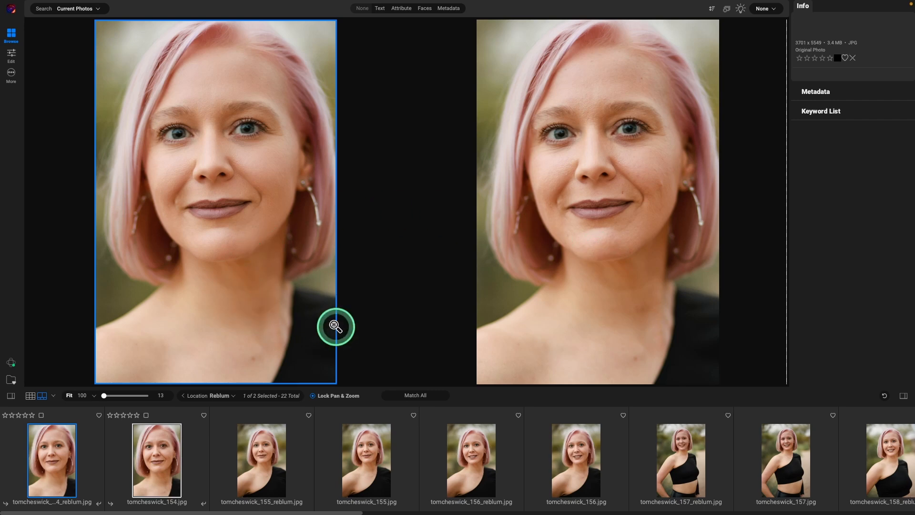
{"action": "mouse_move", "coordinate": [324, 316]}
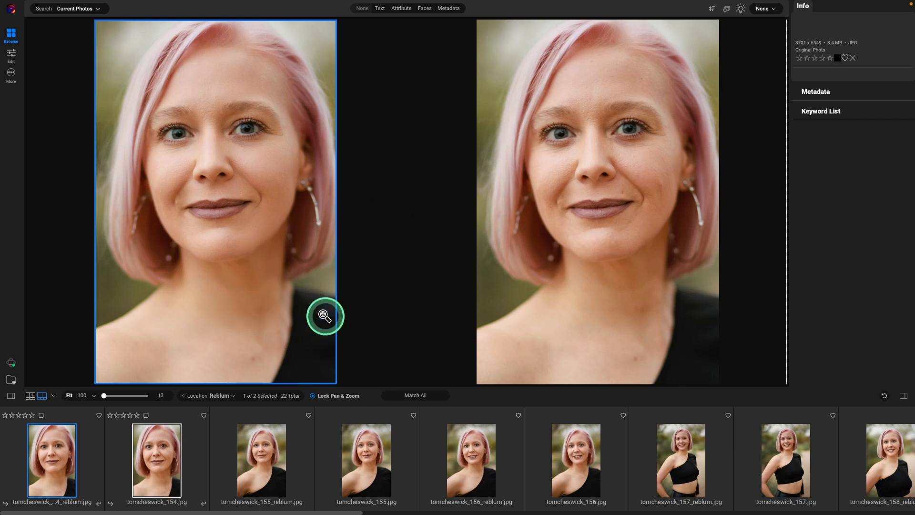
{"action": "left_click", "coordinate": [261, 459]}
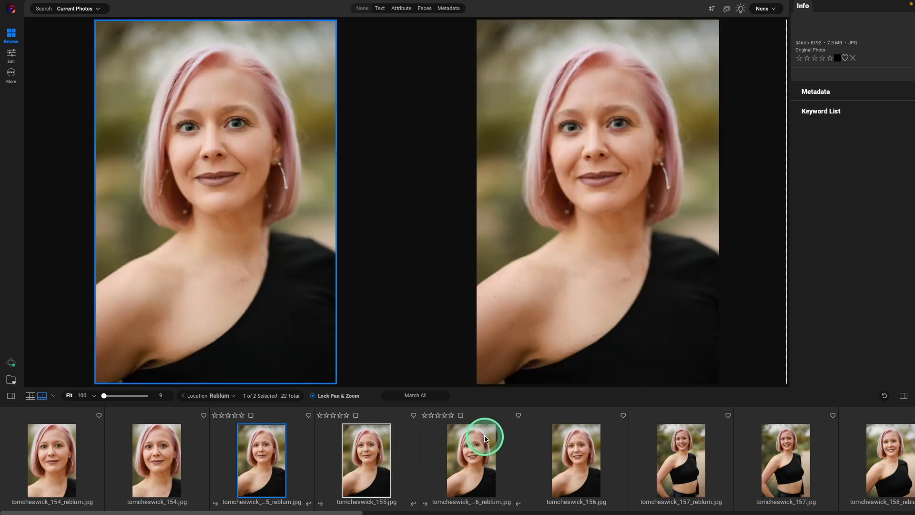
{"action": "left_click", "coordinate": [470, 461]}
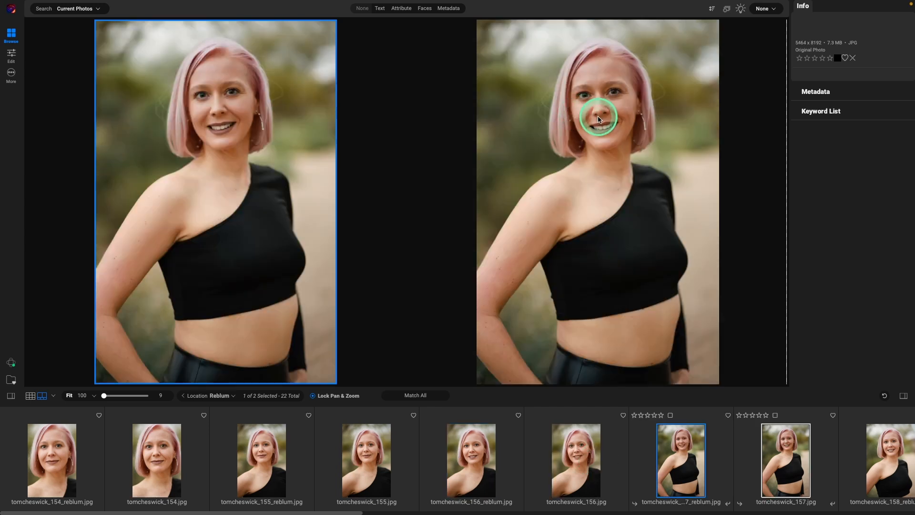
{"action": "left_click", "coordinate": [785, 461]}
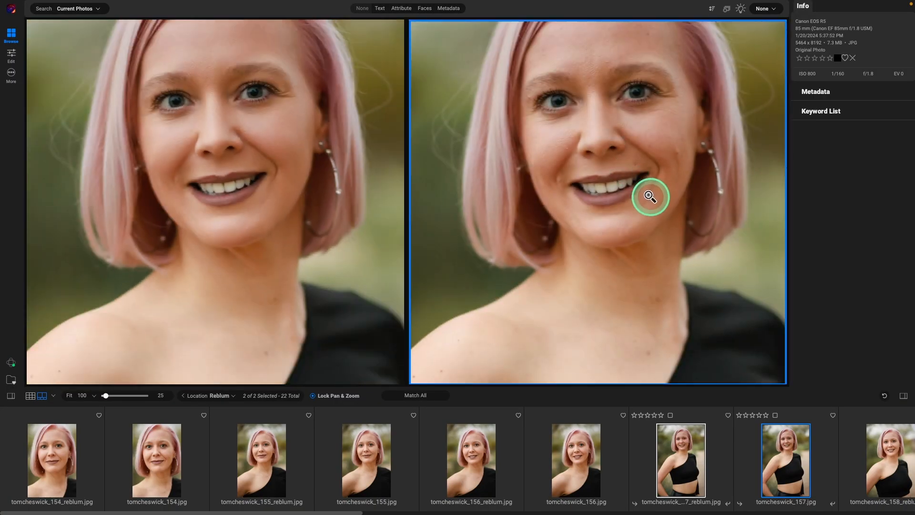
{"action": "mouse_move", "coordinate": [665, 299]}
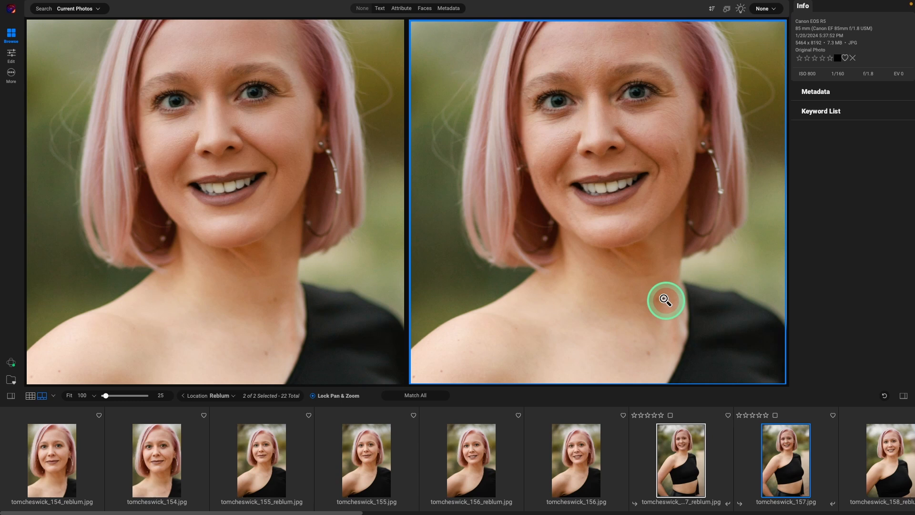